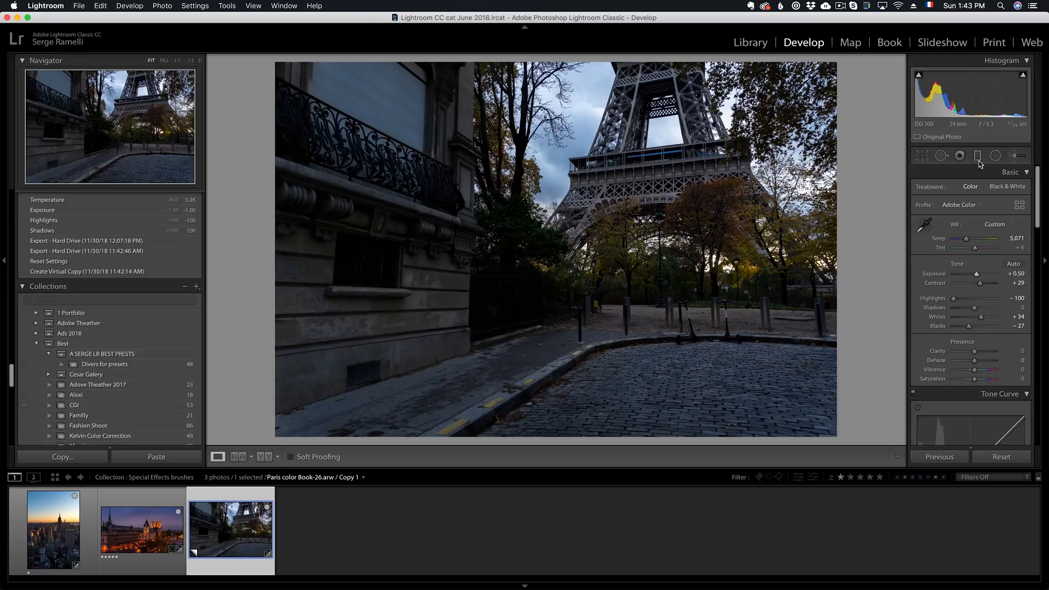
Step: Add a graduated filter that lowers exposure on the sky, limited by a Luminance range mask
{"action": "left_click", "coordinate": [959, 155]}
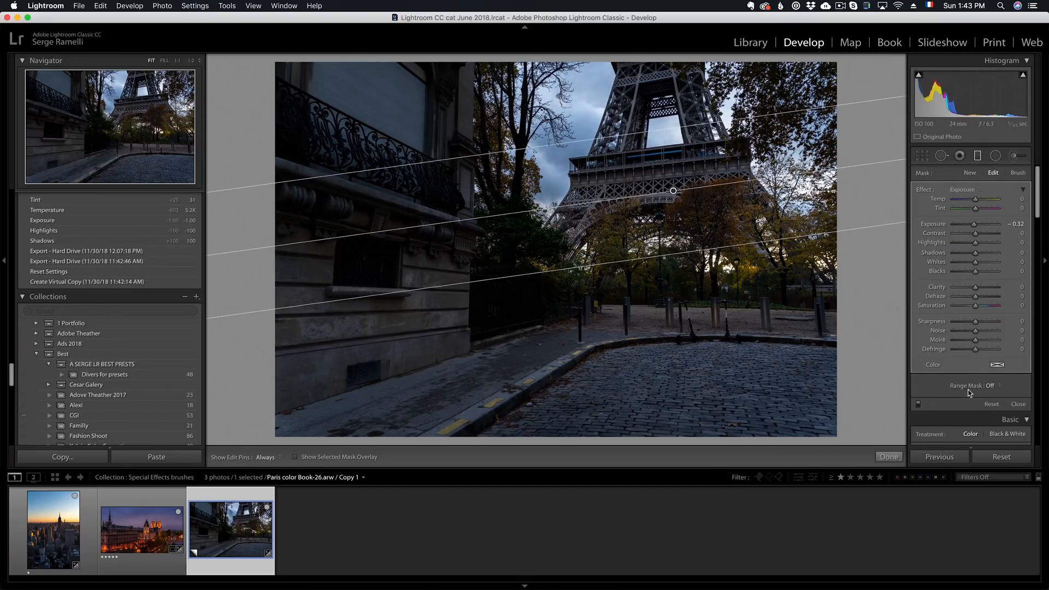
{"action": "left_click", "coordinate": [991, 385]}
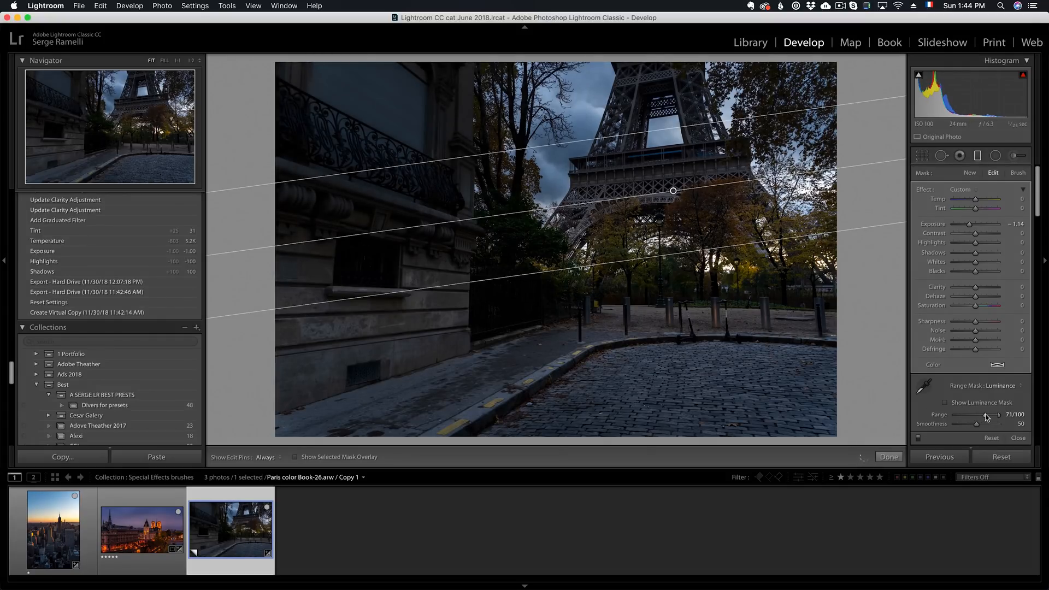
{"action": "mouse_move", "coordinate": [589, 109]}
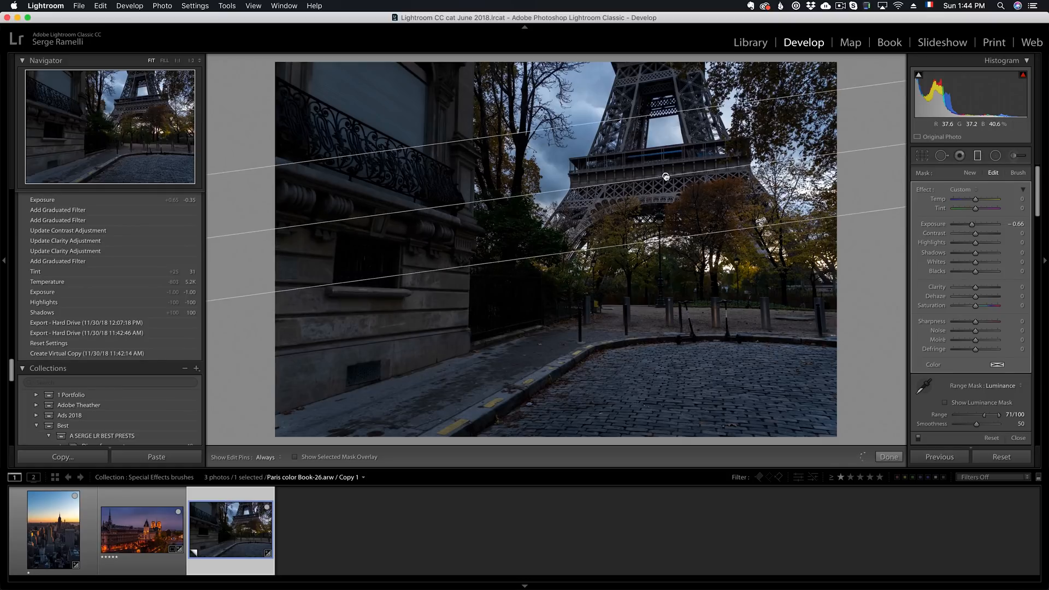
Step: Paint an adjustment brush with Contrast and Clarity 100 over the cobblestones and square
{"action": "left_click", "coordinate": [888, 456]}
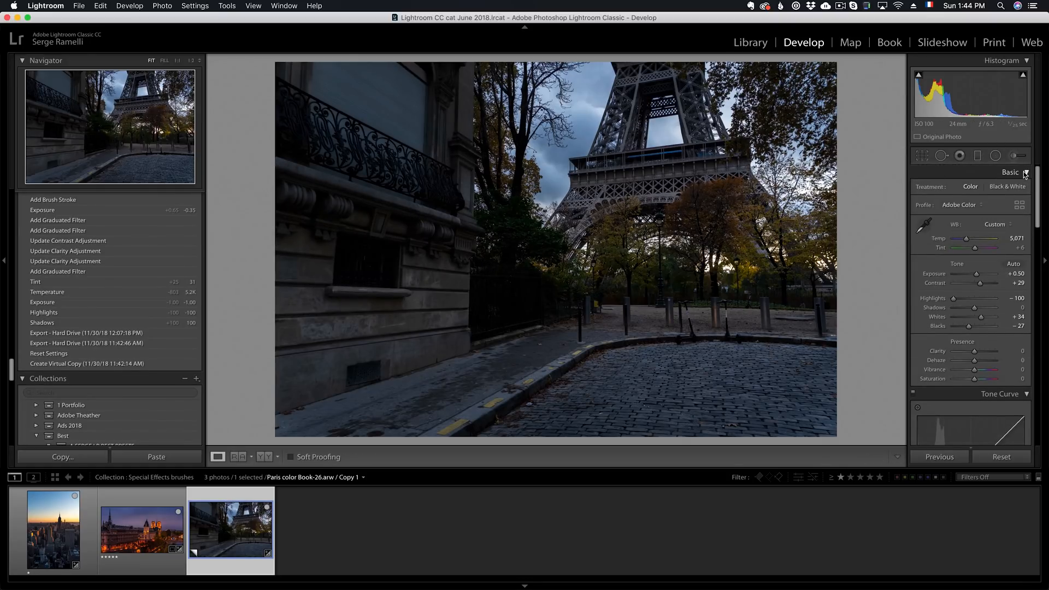
{"action": "left_click", "coordinate": [1016, 155]}
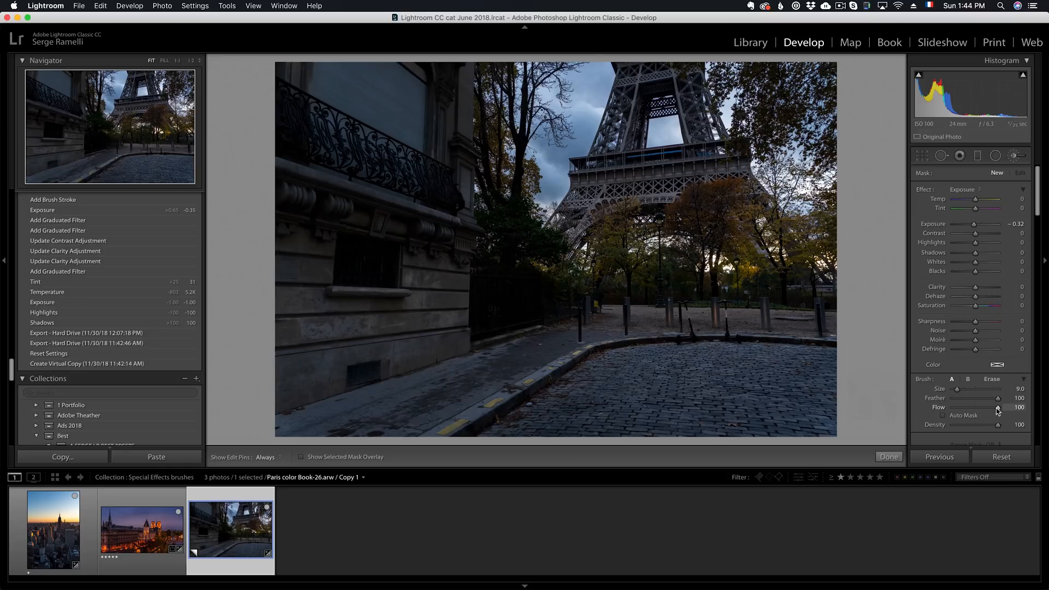
{"action": "mouse_move", "coordinate": [900, 288]}
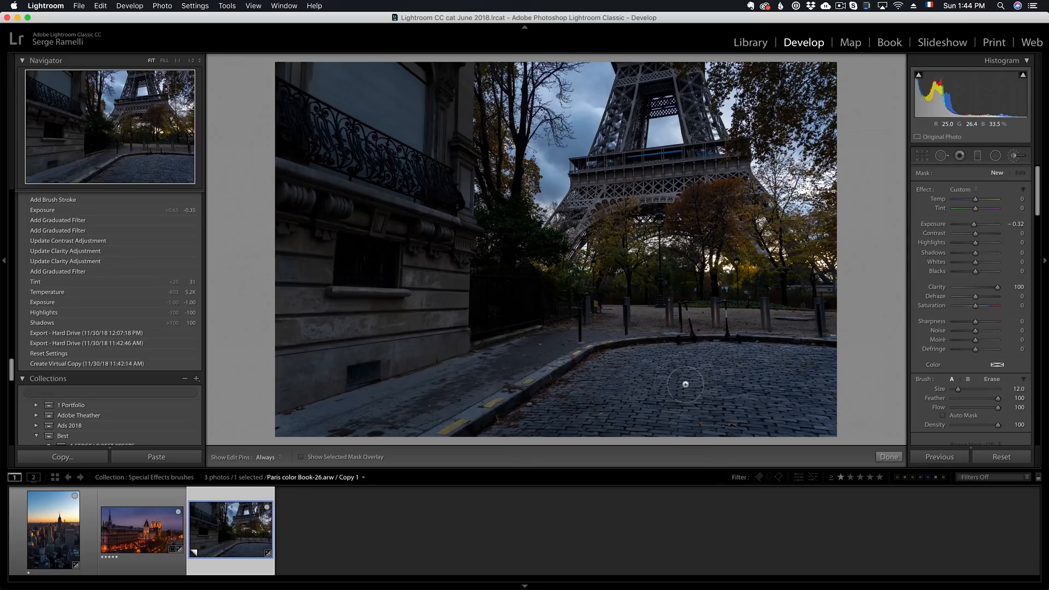
{"action": "left_click", "coordinate": [265, 456]}
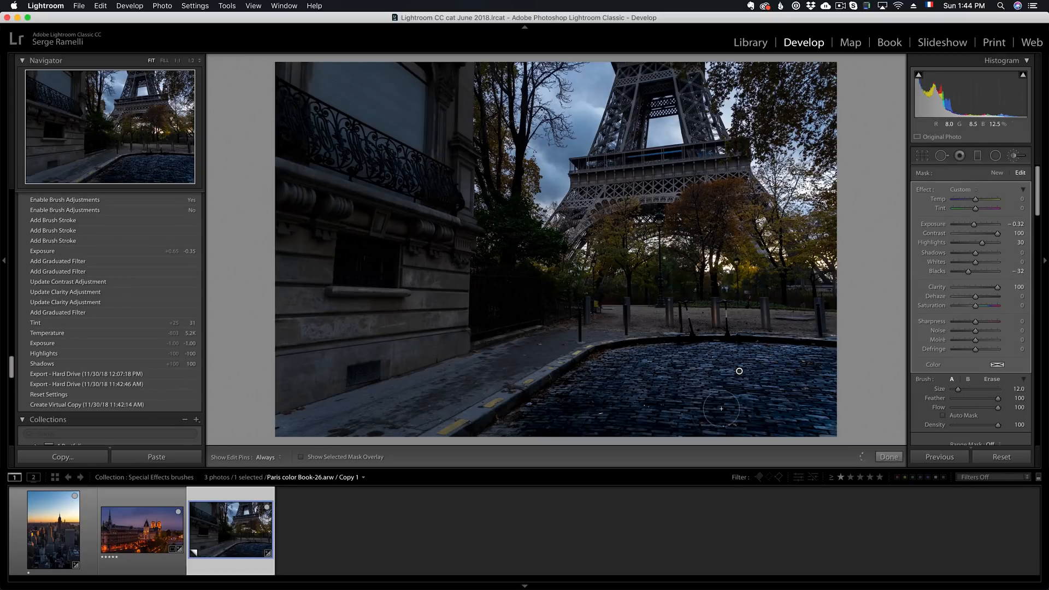
{"action": "left_click", "coordinate": [266, 457]}
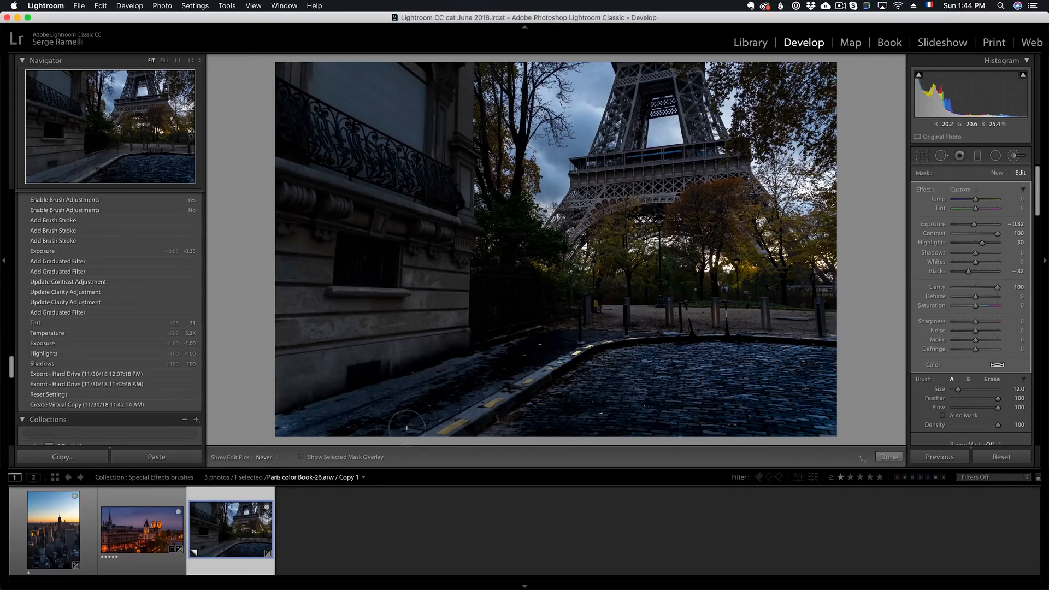
{"action": "mouse_move", "coordinate": [795, 347]}
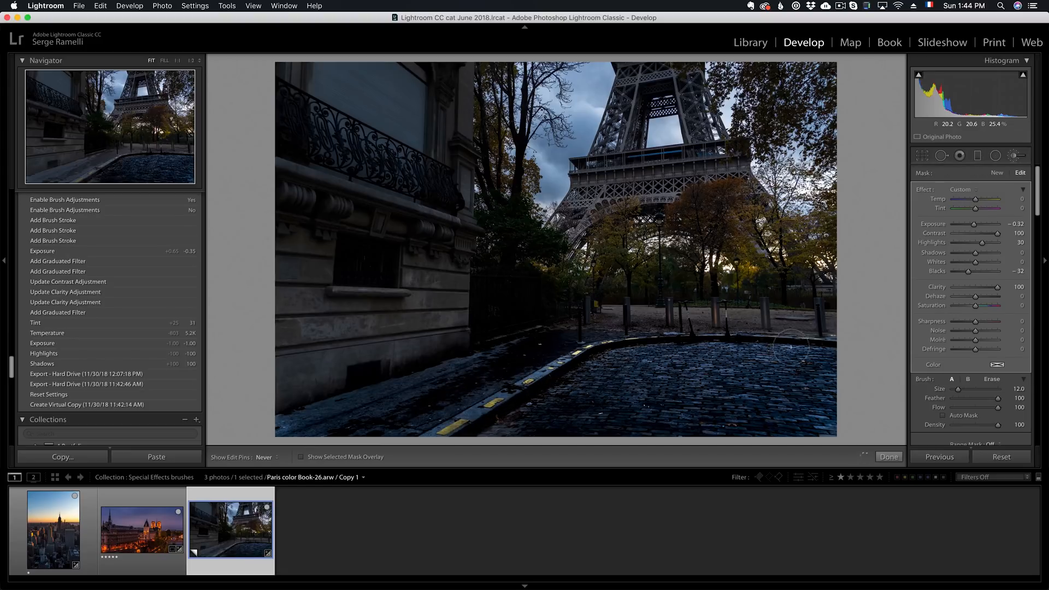
{"action": "left_click", "coordinate": [635, 312]}
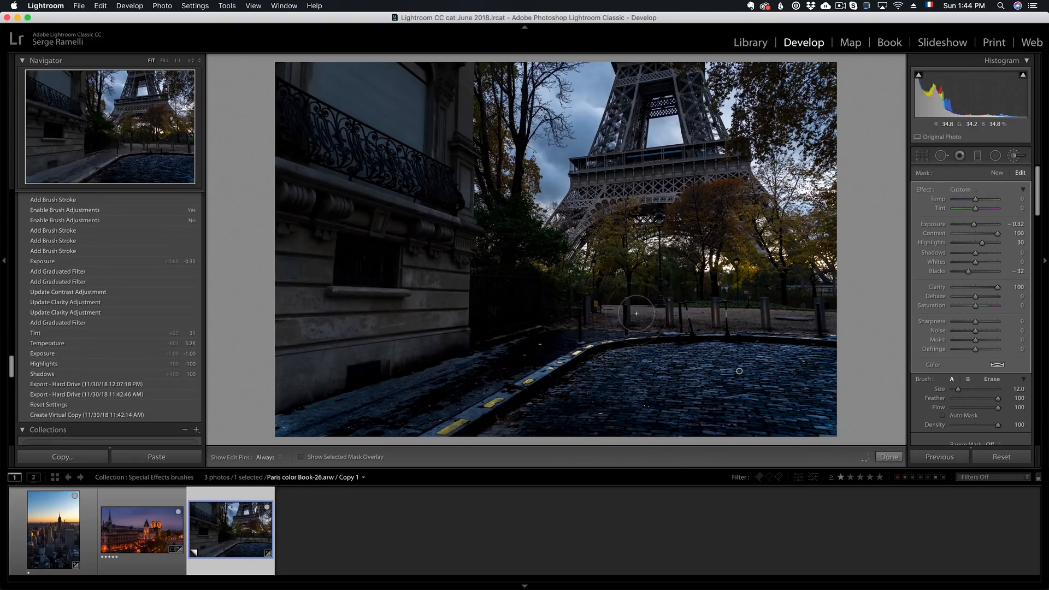
{"action": "mouse_move", "coordinate": [833, 326]}
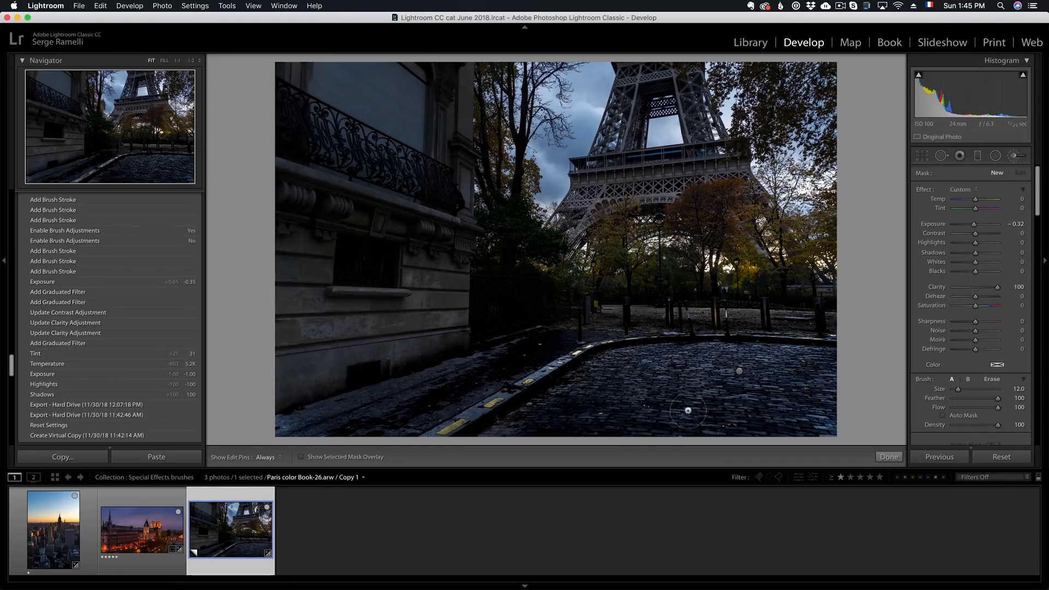
{"action": "mouse_move", "coordinate": [649, 388]}
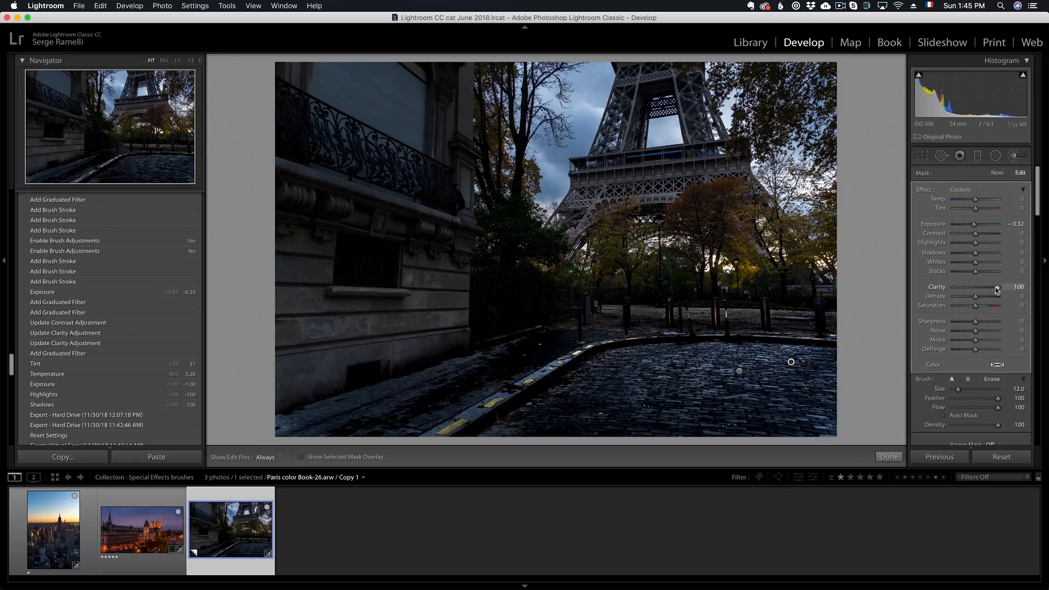
{"action": "mouse_move", "coordinate": [977, 331]}
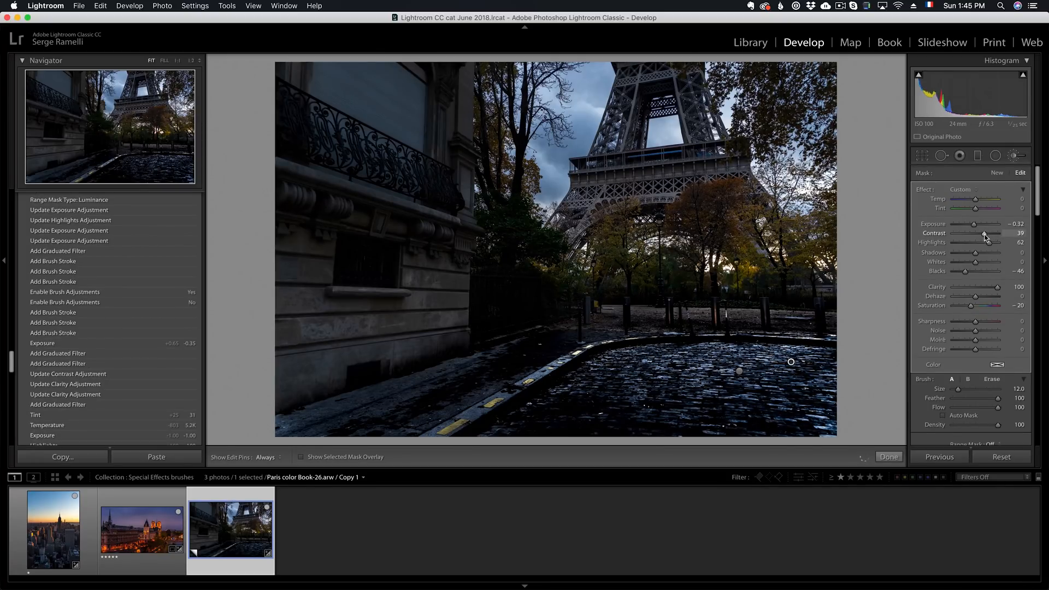
Step: Tone down the street brush's contrast and start a new brush adjustment
{"action": "left_click", "coordinate": [996, 173]}
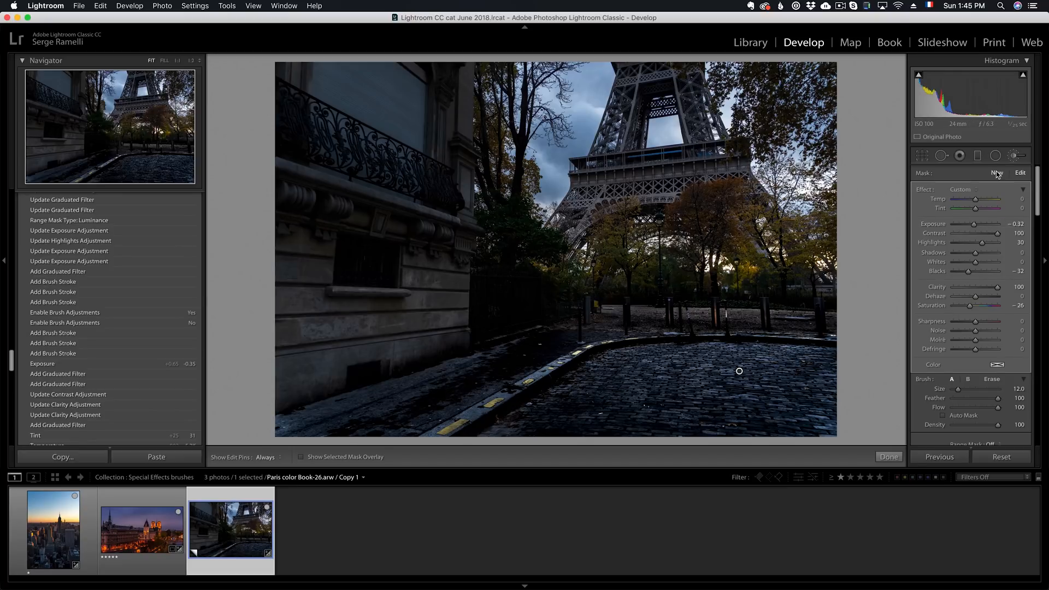
{"action": "left_click", "coordinate": [997, 172]}
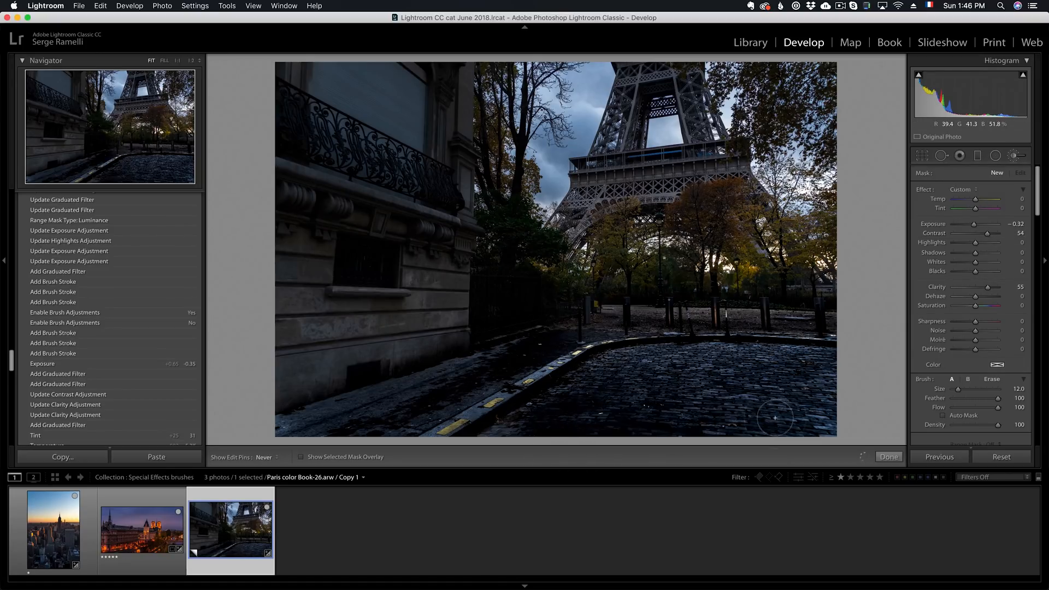
{"action": "mouse_move", "coordinate": [578, 390]}
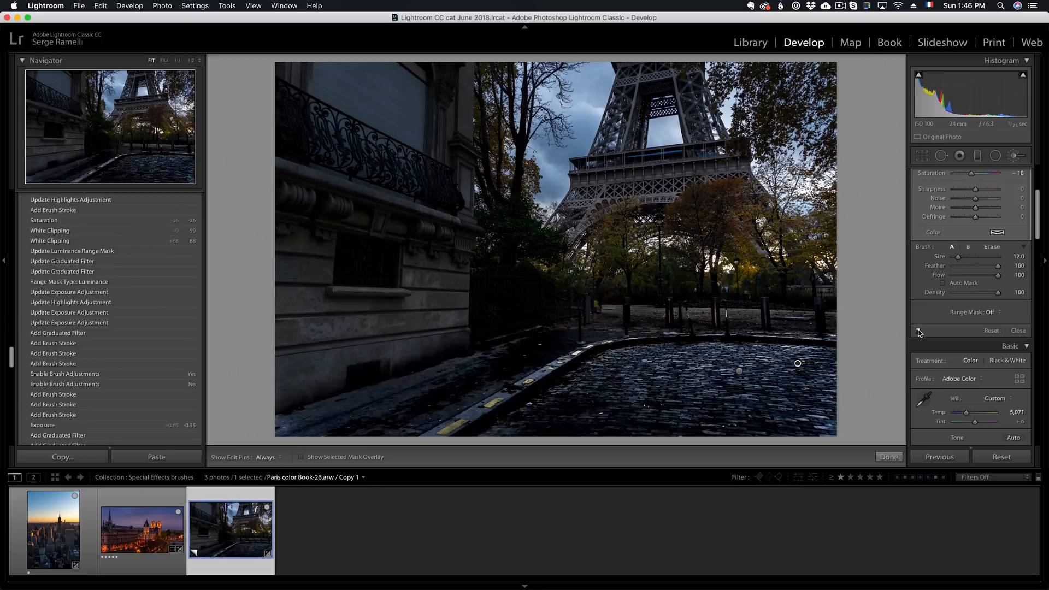
{"action": "mouse_move", "coordinate": [386, 373]}
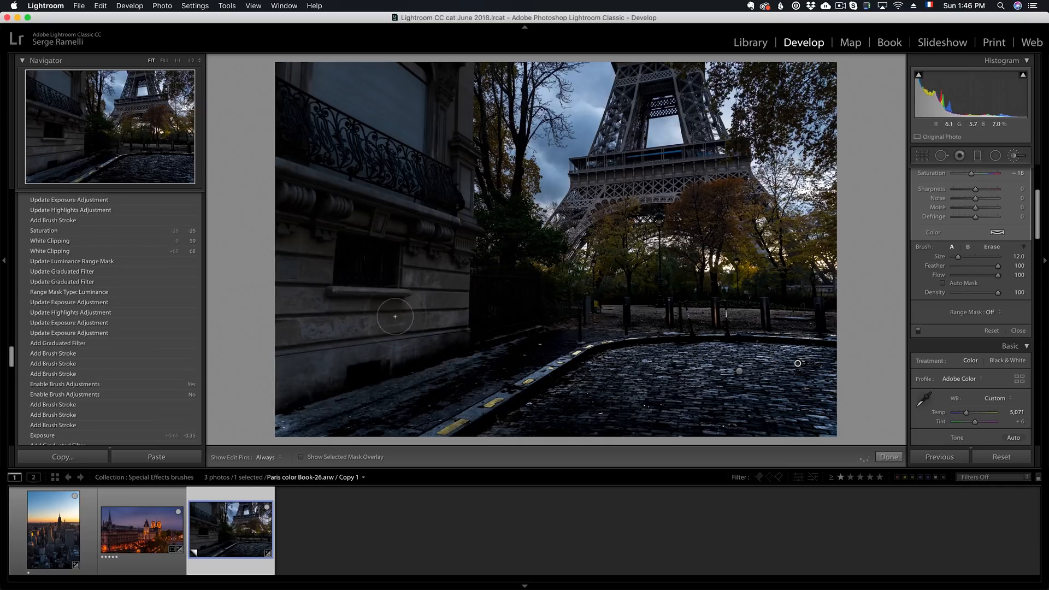
{"action": "mouse_move", "coordinate": [505, 373]}
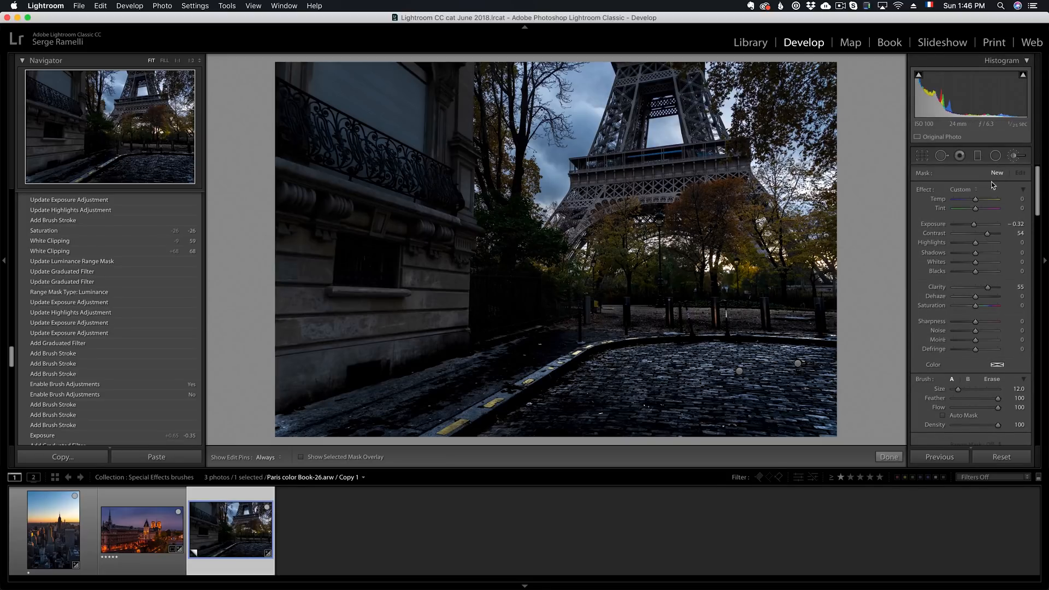
Step: Paint an Exposure brush with lowered exposure and highlights onto the street
{"action": "left_click", "coordinate": [977, 189]}
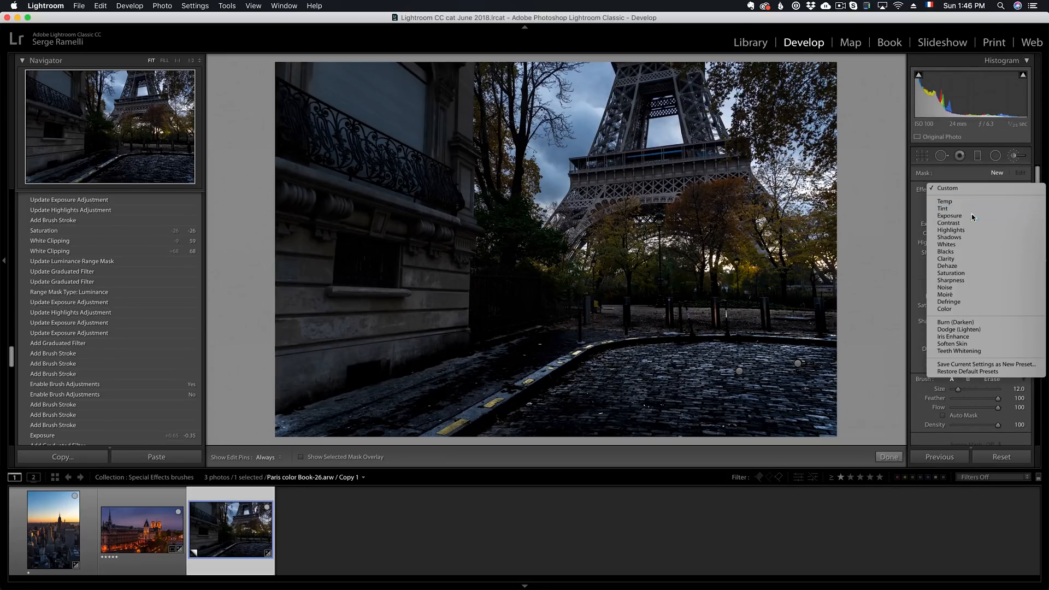
{"action": "left_click", "coordinate": [949, 216]}
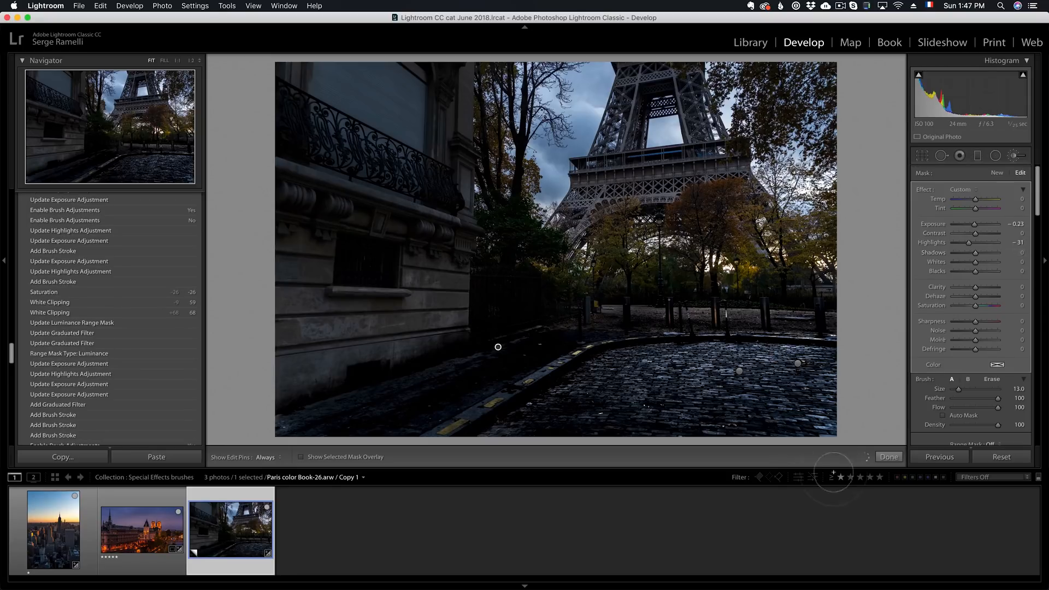
{"action": "left_click", "coordinate": [888, 456]}
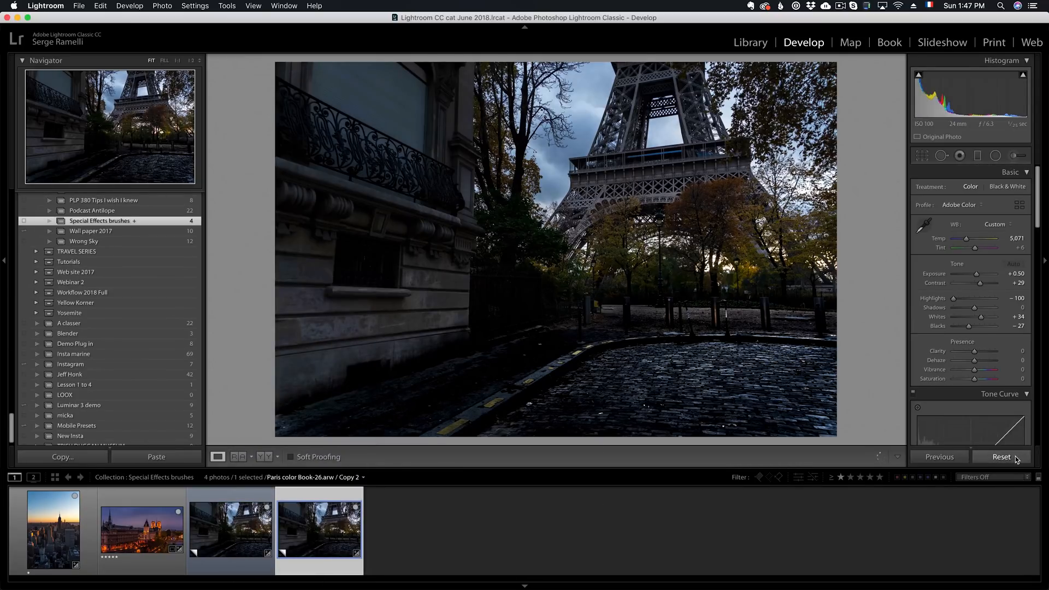
Step: Reset Copy 2 to the original and send edited Copy 1 to Photoshop CC 2019
{"action": "left_click", "coordinate": [1001, 456]}
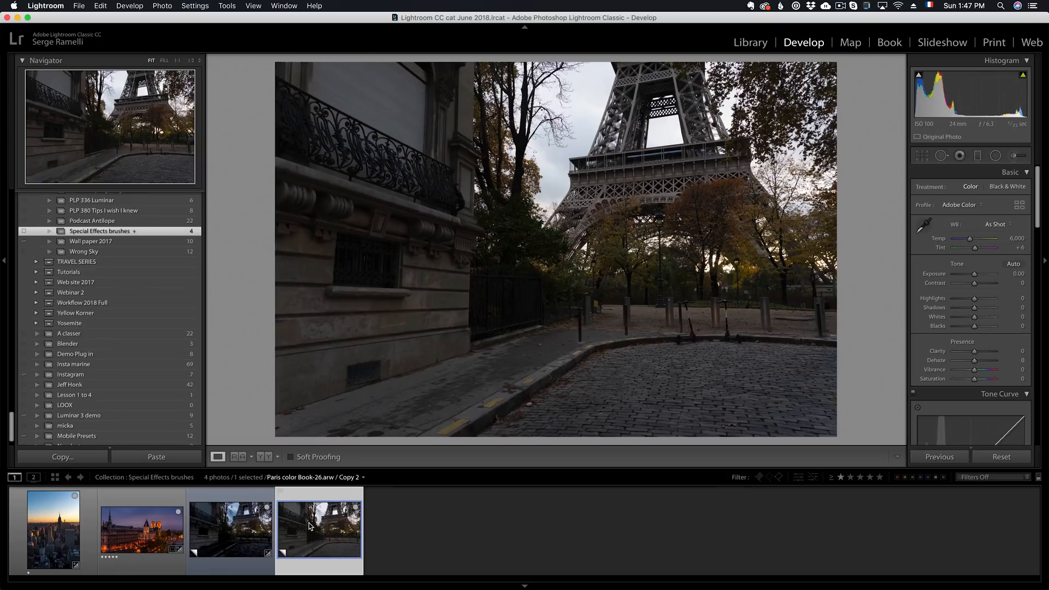
{"action": "left_click", "coordinate": [230, 530]}
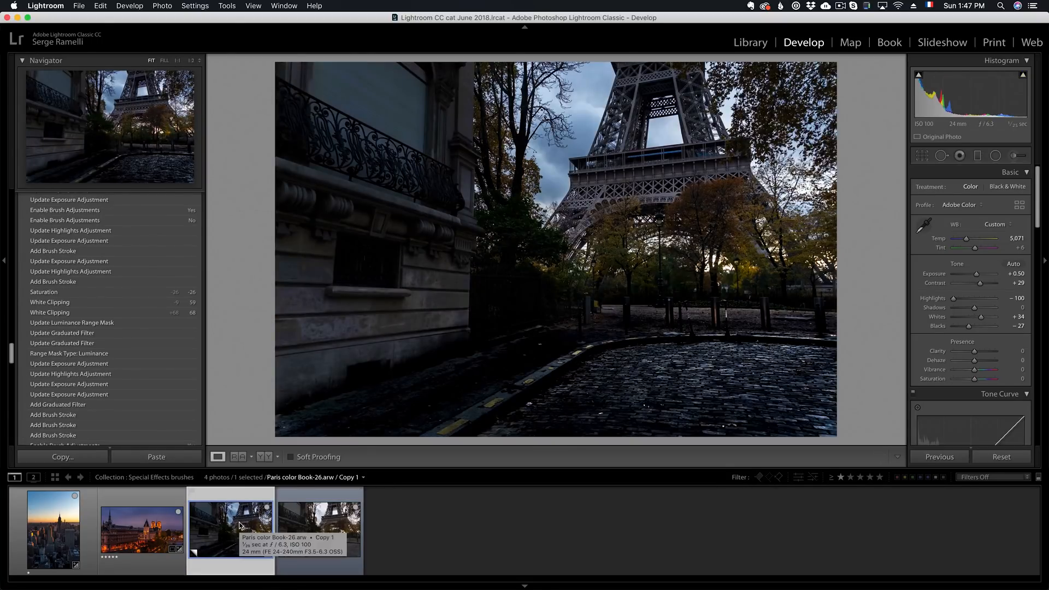
{"action": "right_click", "coordinate": [230, 529]}
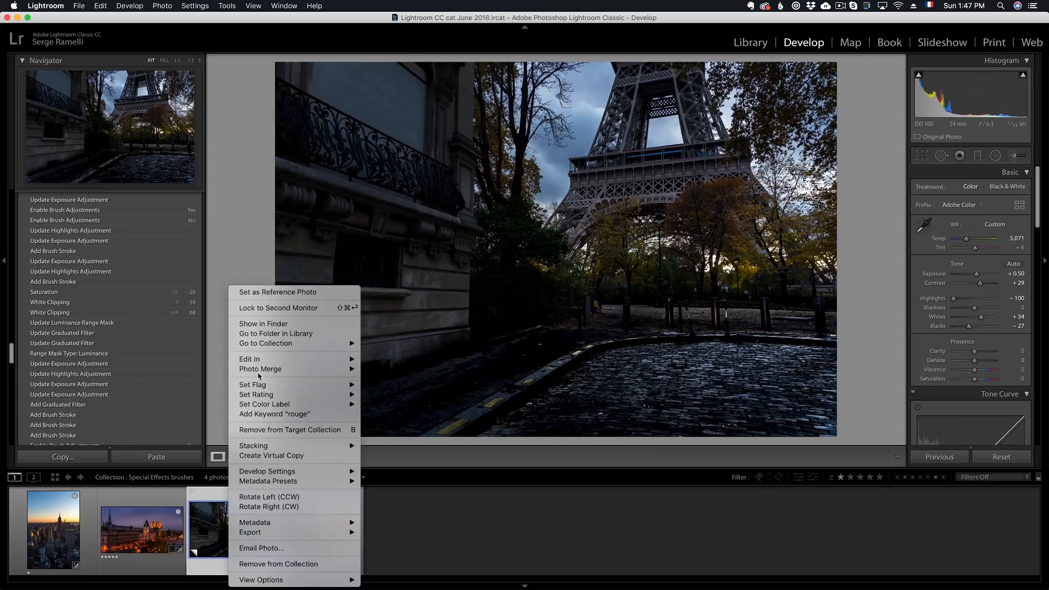
{"action": "mouse_move", "coordinate": [249, 358]}
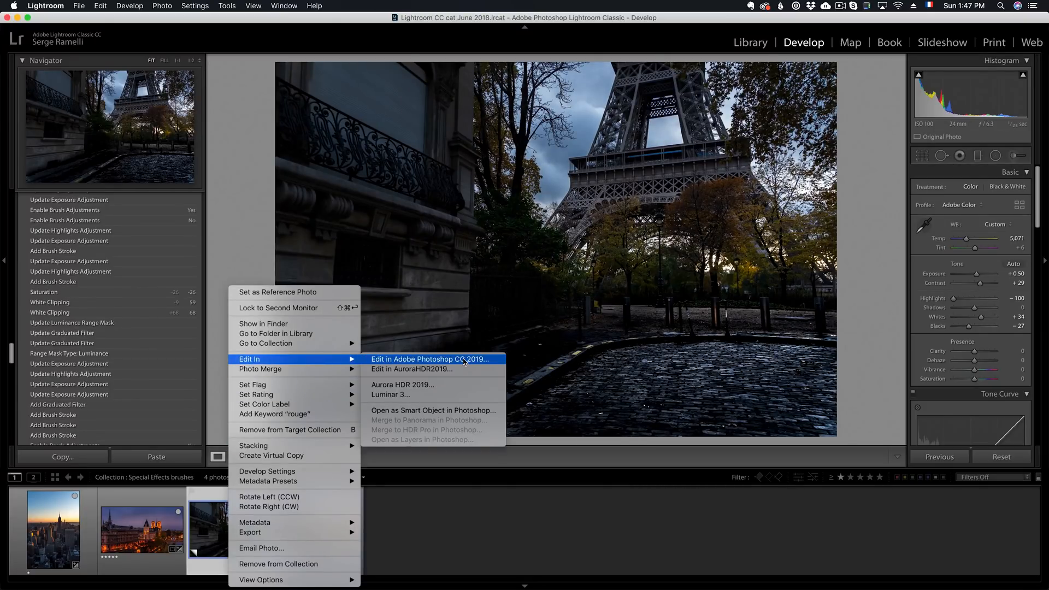
{"action": "left_click", "coordinate": [428, 359]}
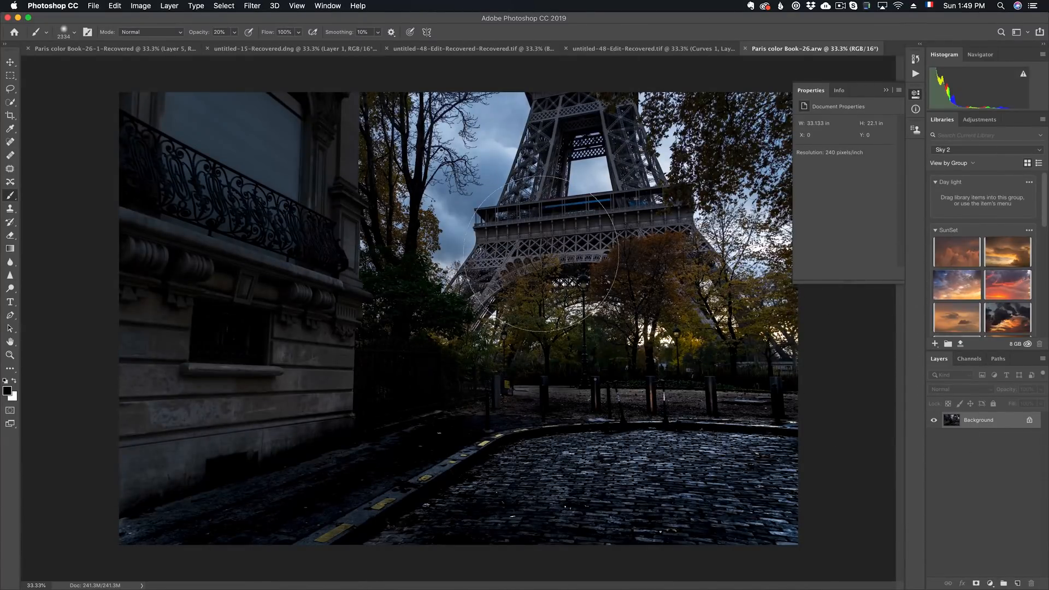
{"action": "mouse_move", "coordinate": [224, 268]}
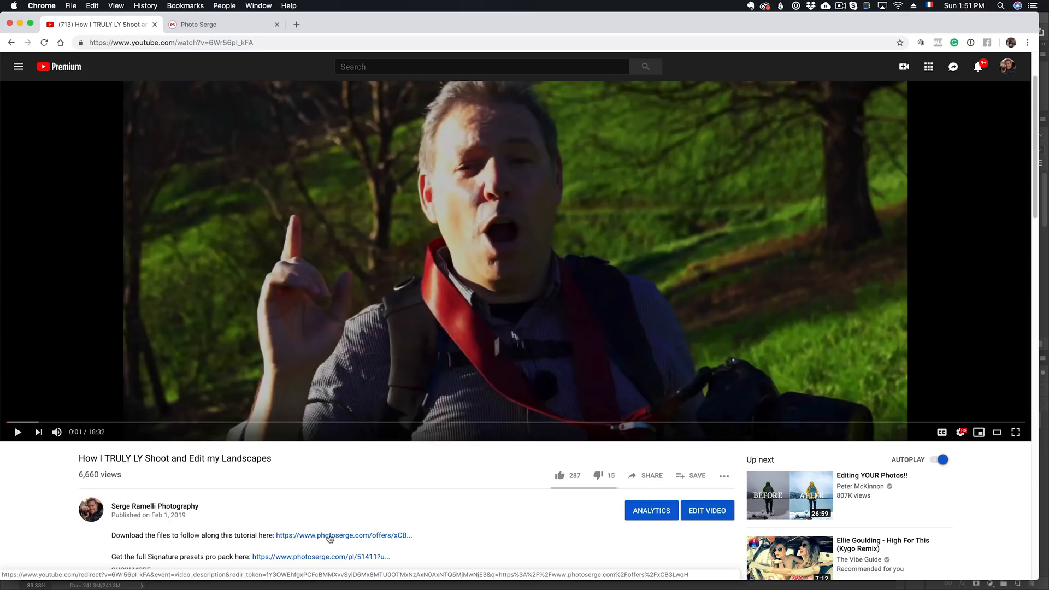
Step: Sign up on Photo Serge and open the free landscapes course from the library
{"action": "left_click", "coordinate": [344, 536]}
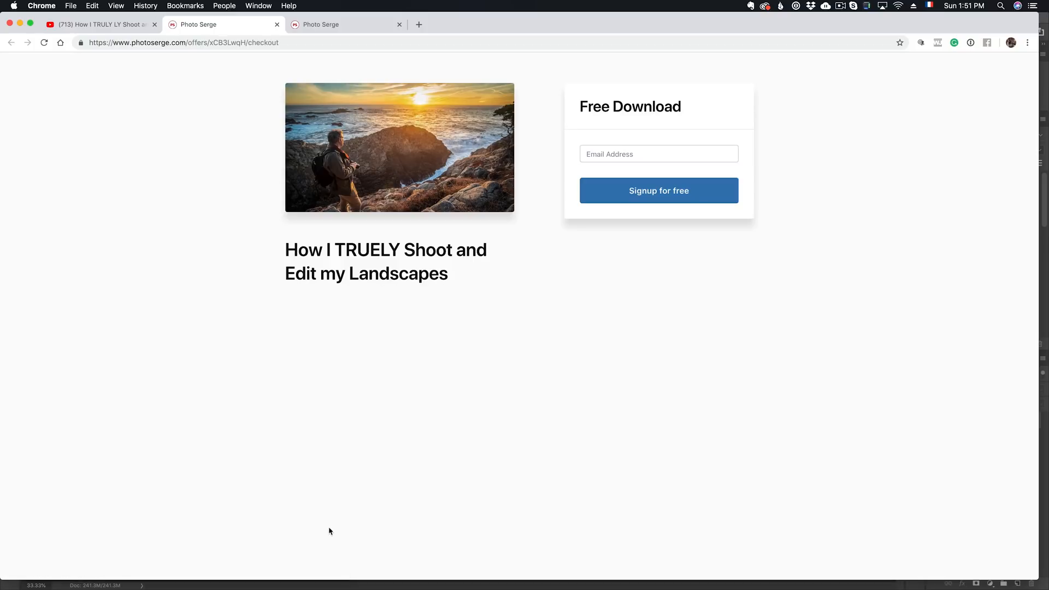
{"action": "left_click", "coordinate": [659, 154]}
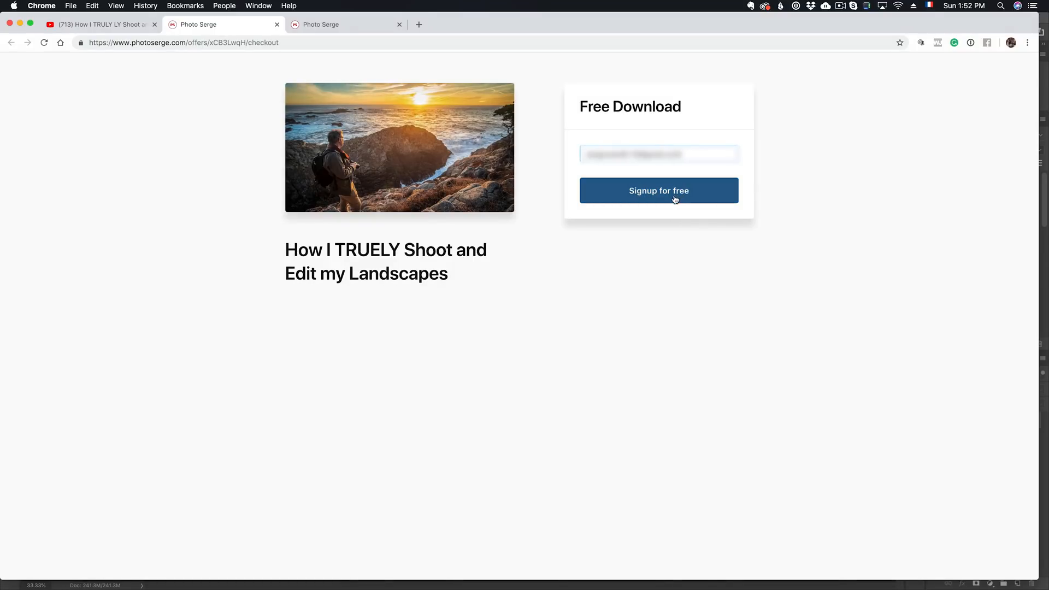
{"action": "left_click", "coordinate": [658, 190]}
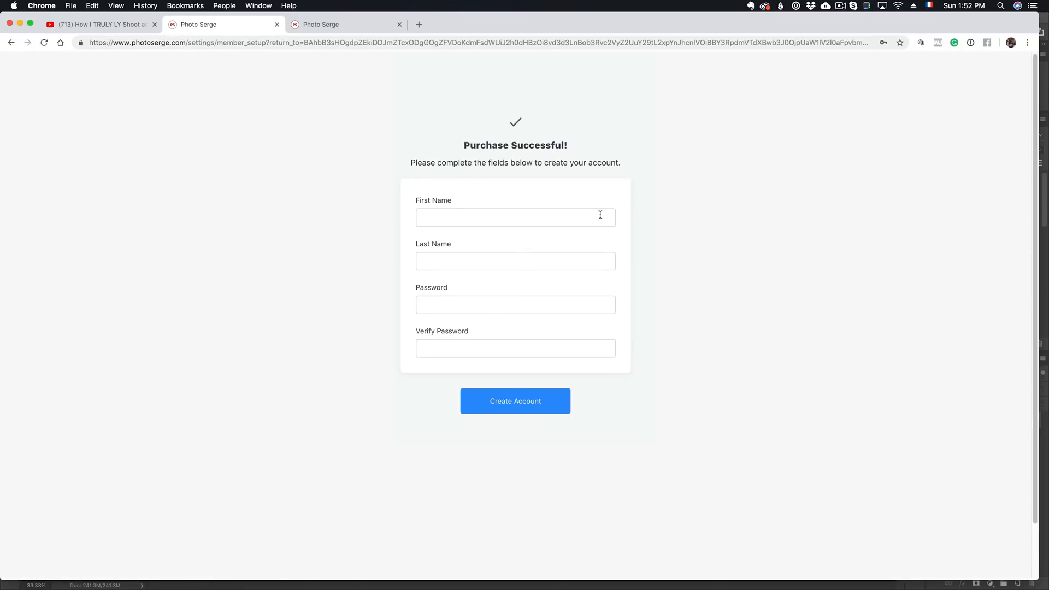
{"action": "mouse_move", "coordinate": [518, 367]}
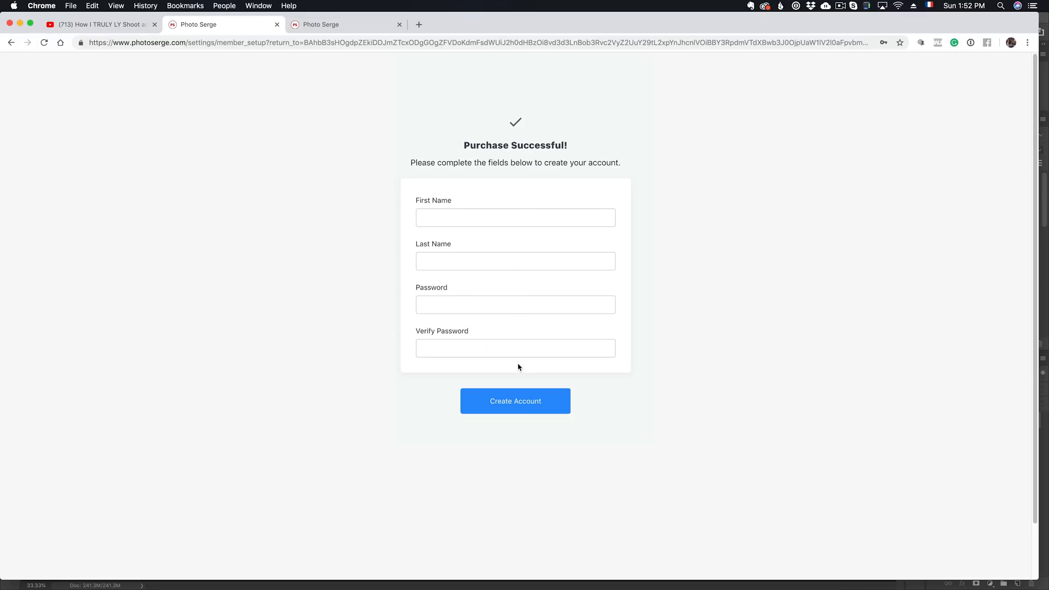
{"action": "left_click", "coordinate": [515, 401]}
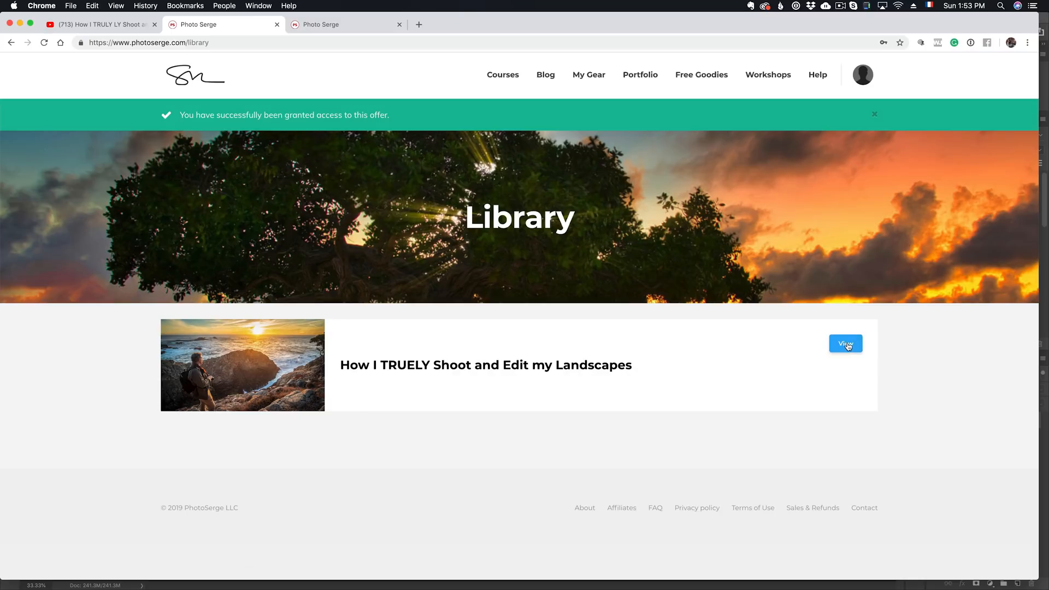
{"action": "left_click", "coordinate": [846, 343]}
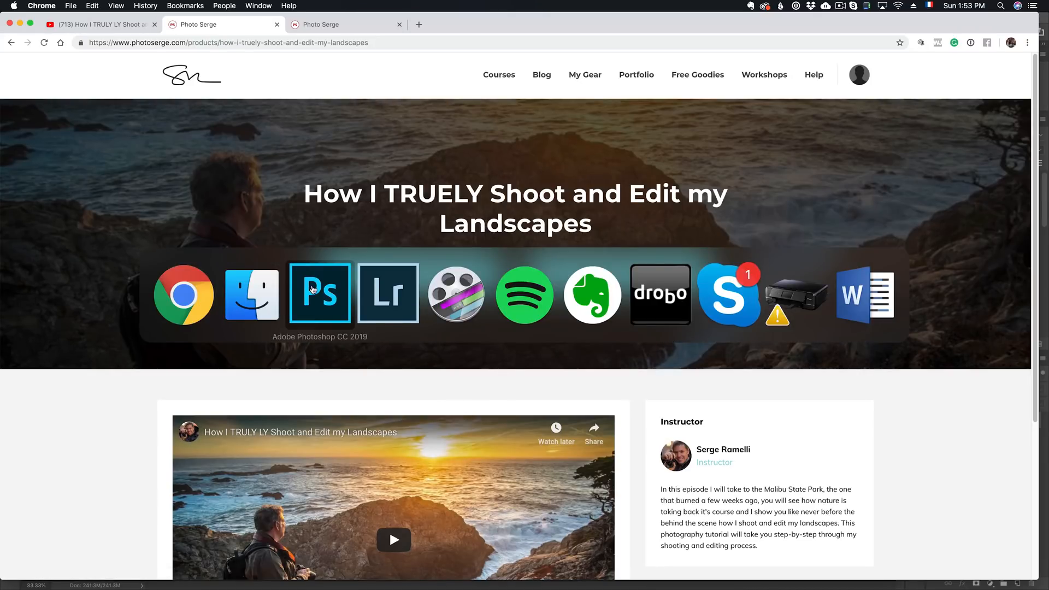
{"action": "left_click", "coordinate": [319, 294]}
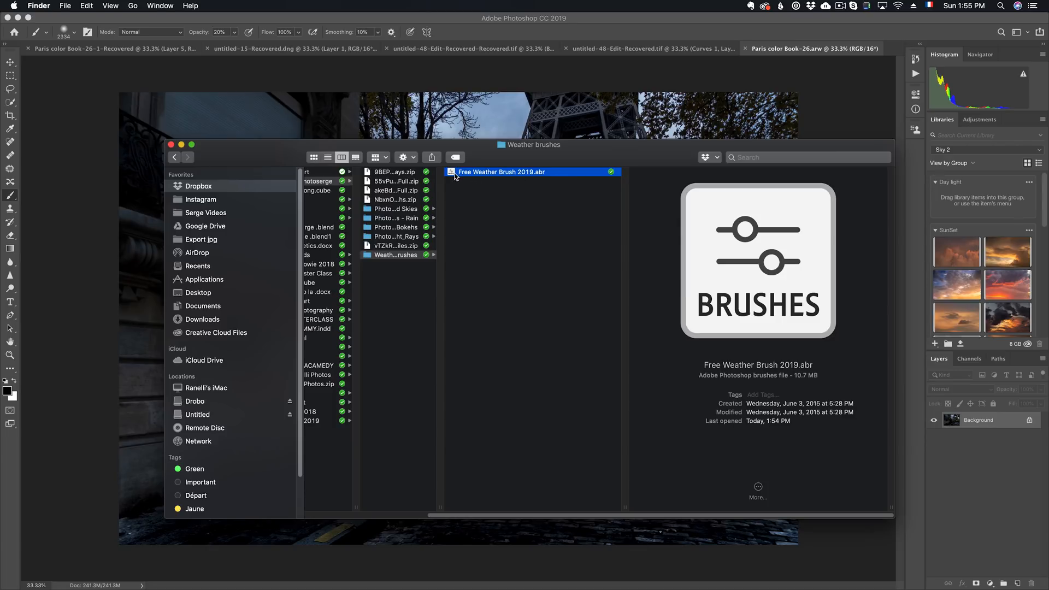
{"action": "mouse_move", "coordinate": [482, 164]}
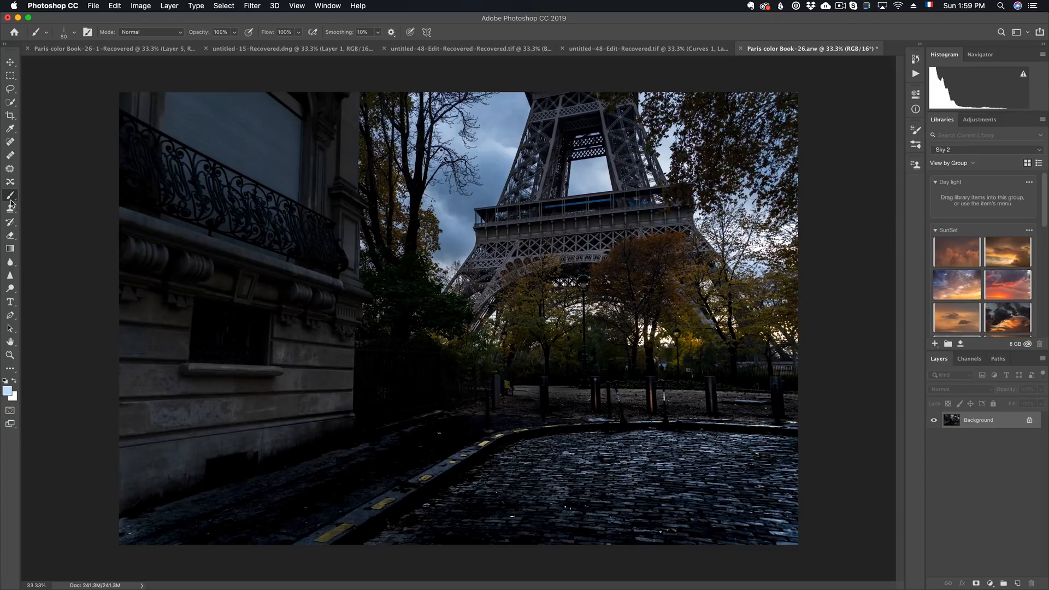
{"action": "mouse_move", "coordinate": [220, 32]}
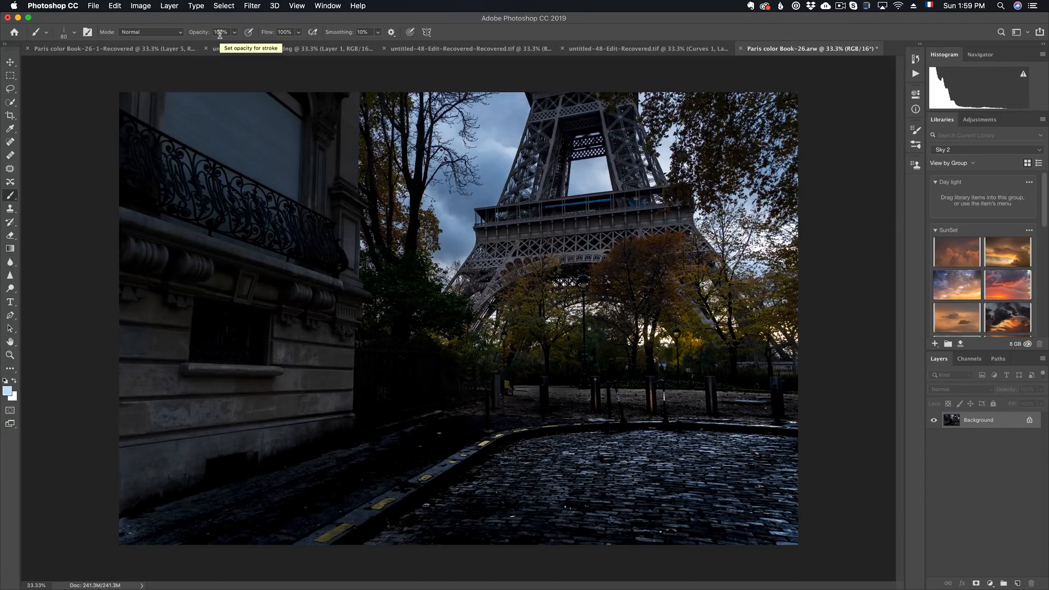
Step: Adjust the brush opacity and dismiss the About Photoshop window
{"action": "left_click", "coordinate": [9, 390]}
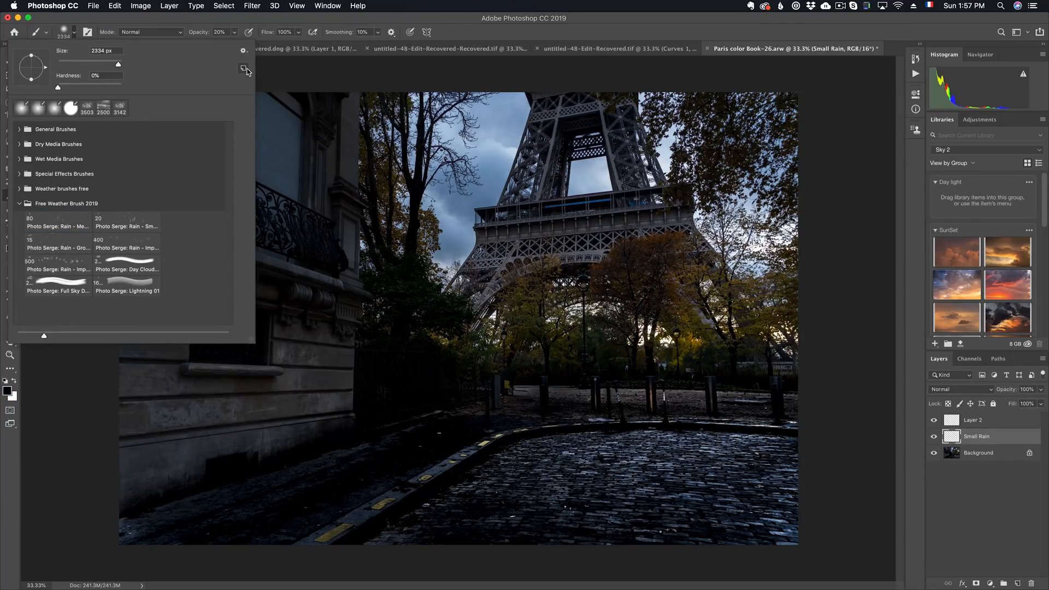
{"action": "left_click", "coordinate": [53, 5]}
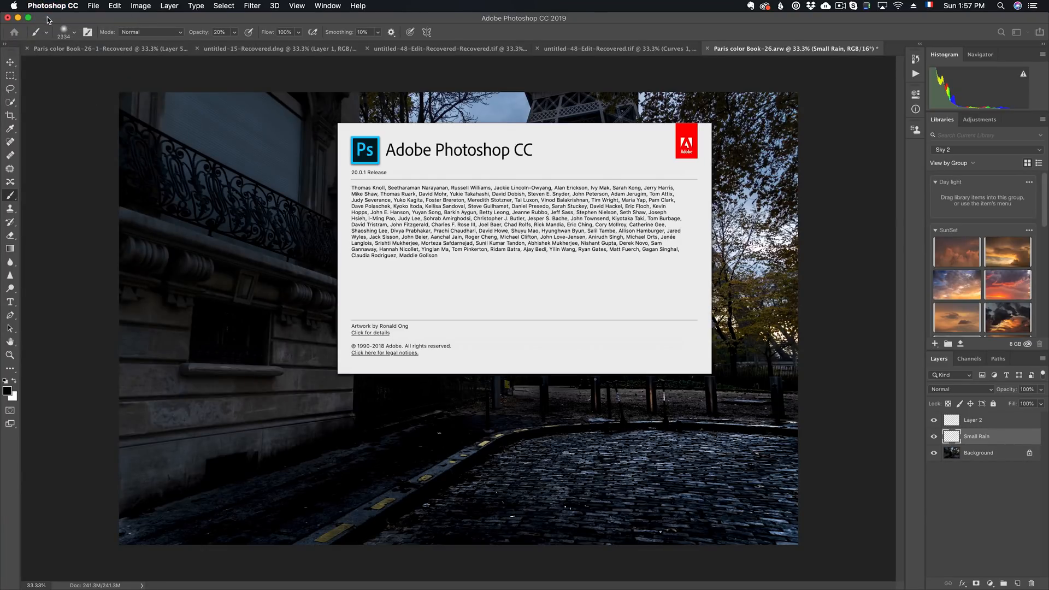
{"action": "mouse_move", "coordinate": [807, 119]}
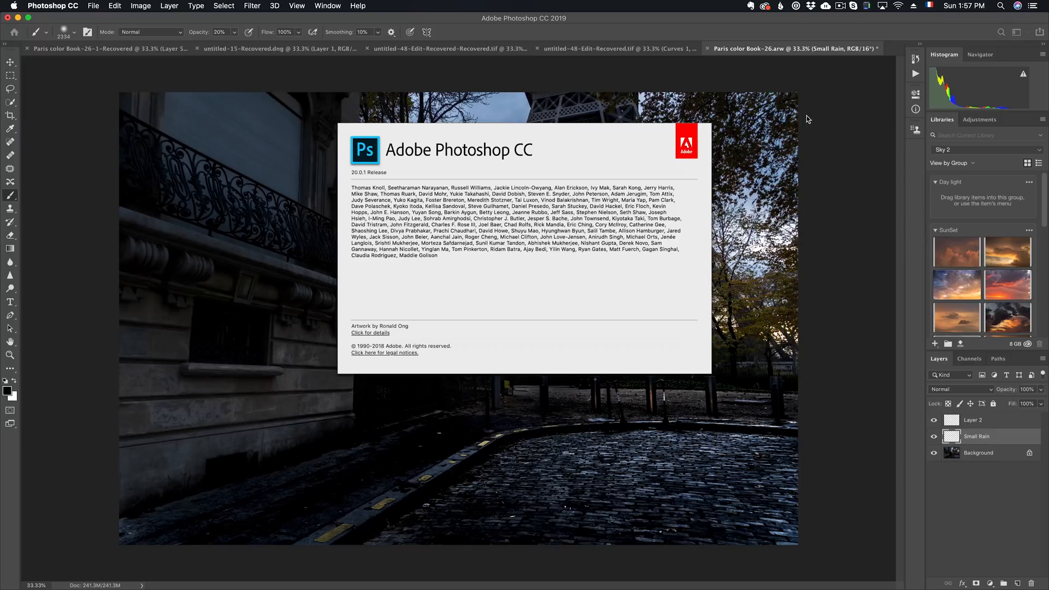
{"action": "left_click", "coordinate": [524, 247]}
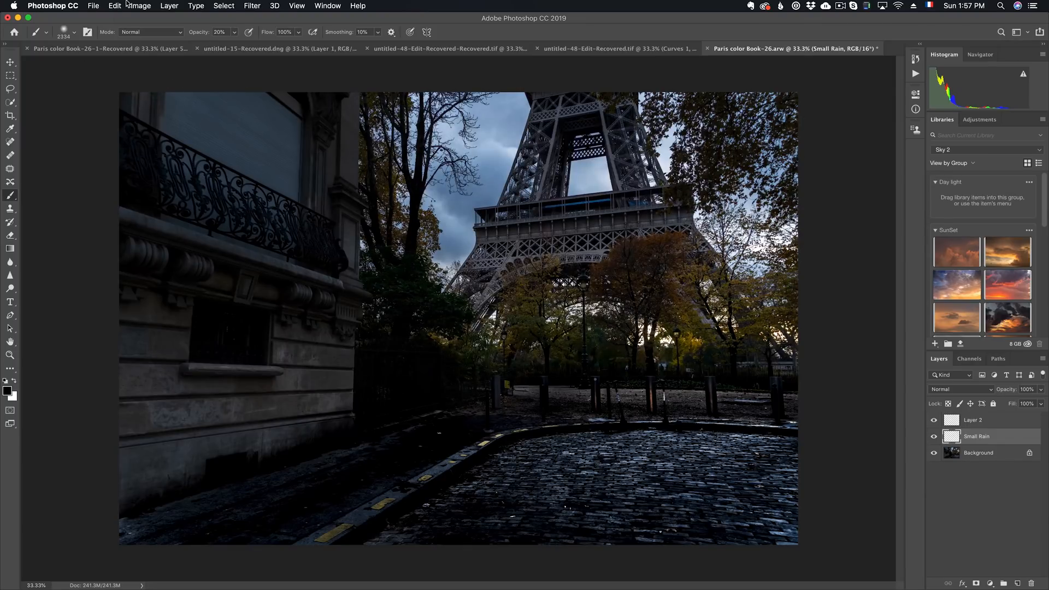
Step: Switch the brush picker to stroke previews and choose Rain - Small - Drag at 20 px
{"action": "left_click", "coordinate": [74, 31]}
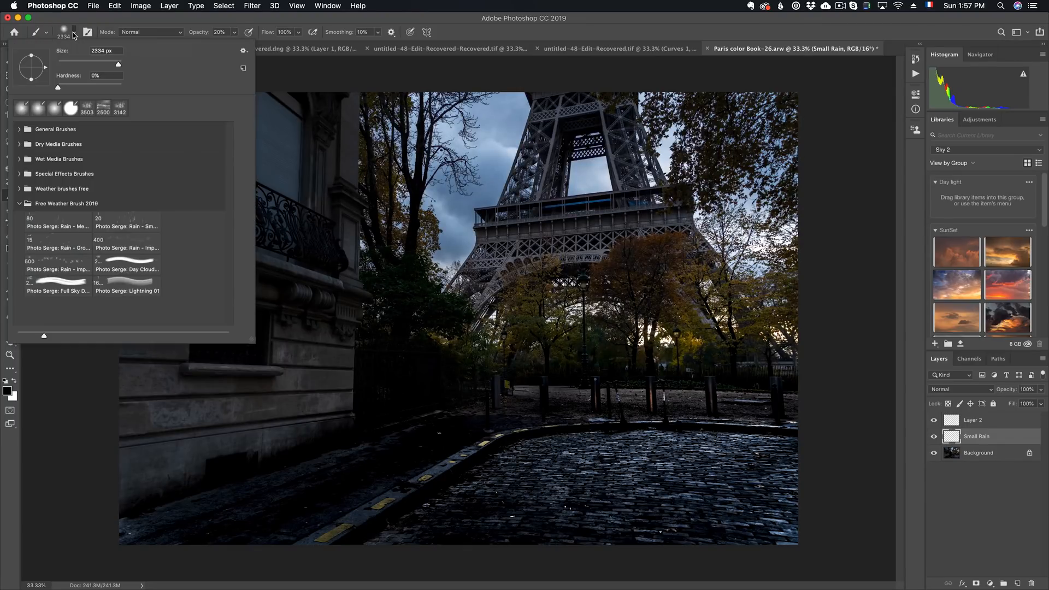
{"action": "left_click", "coordinate": [244, 50]}
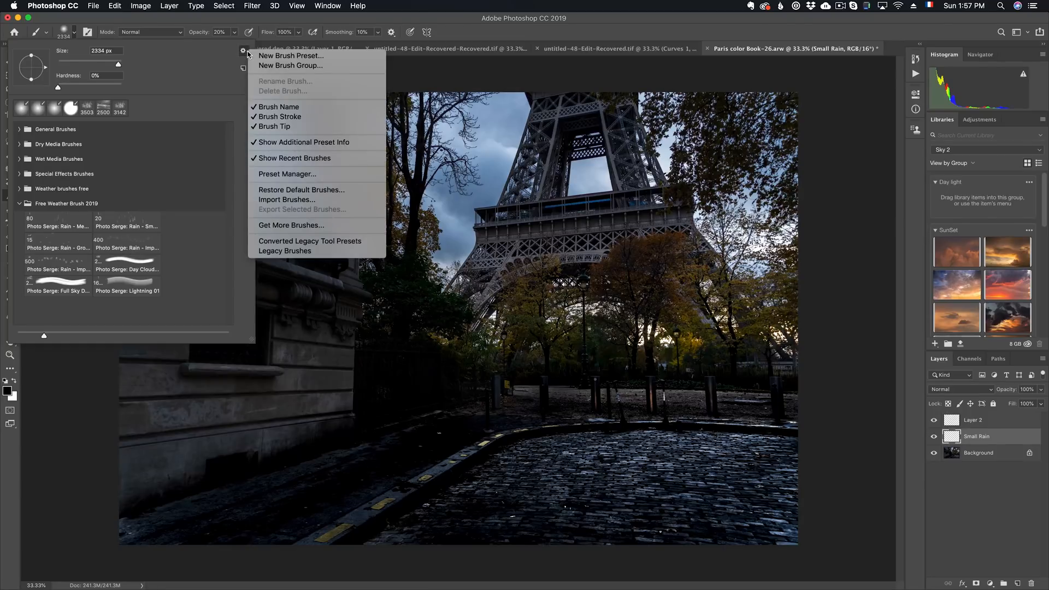
{"action": "mouse_move", "coordinate": [279, 116]}
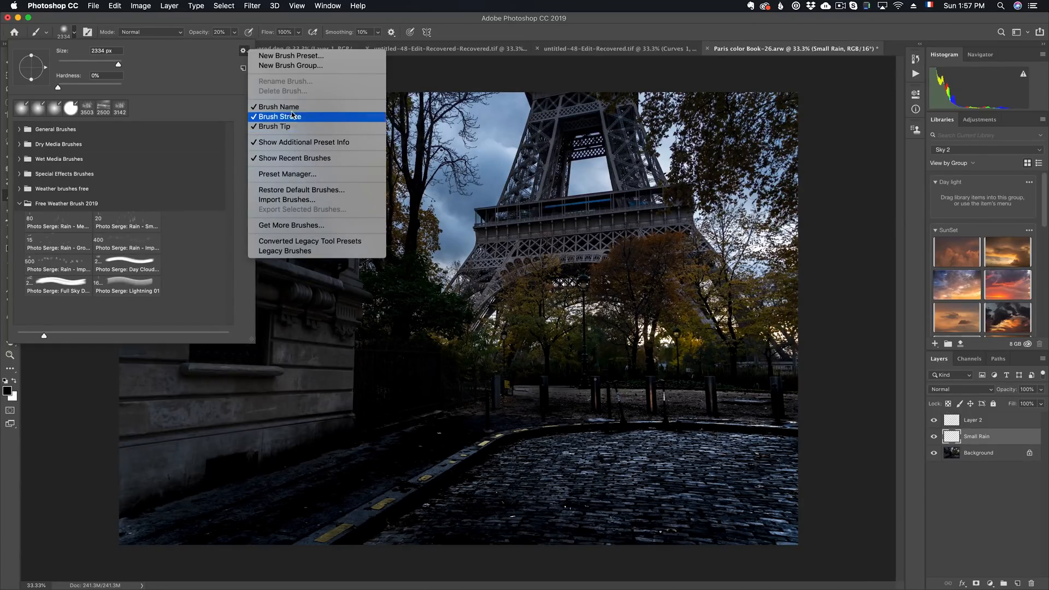
{"action": "left_click", "coordinate": [279, 116]}
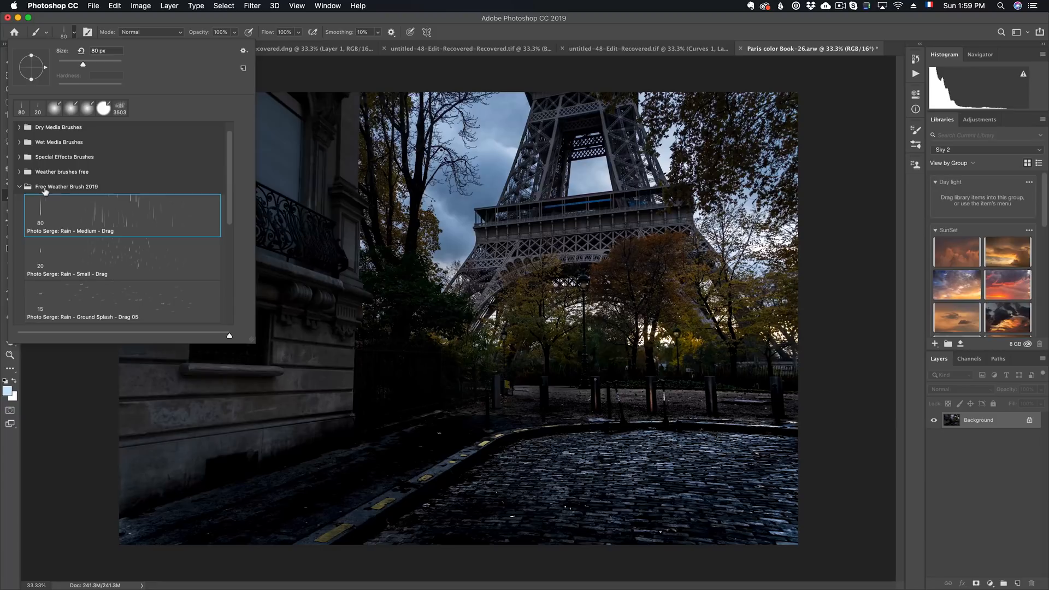
{"action": "mouse_move", "coordinate": [231, 206]}
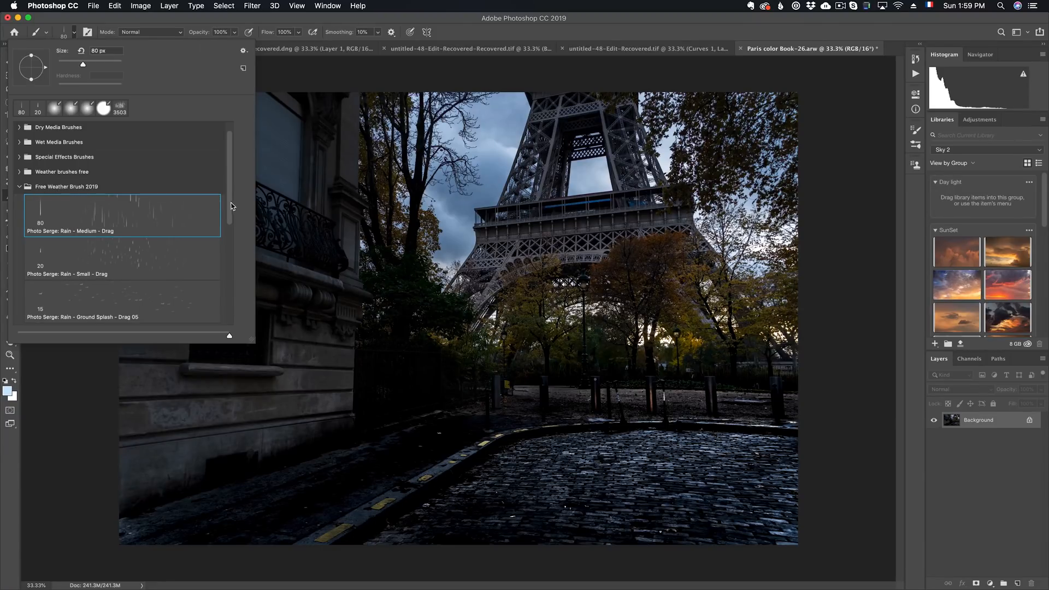
{"action": "mouse_move", "coordinate": [129, 264]}
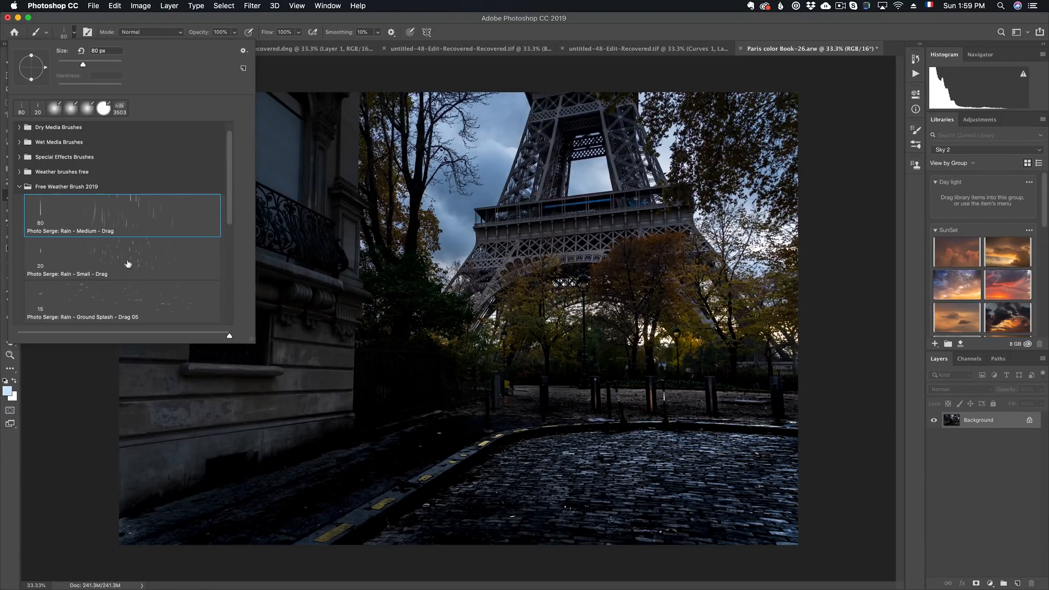
{"action": "left_click", "coordinate": [120, 261]}
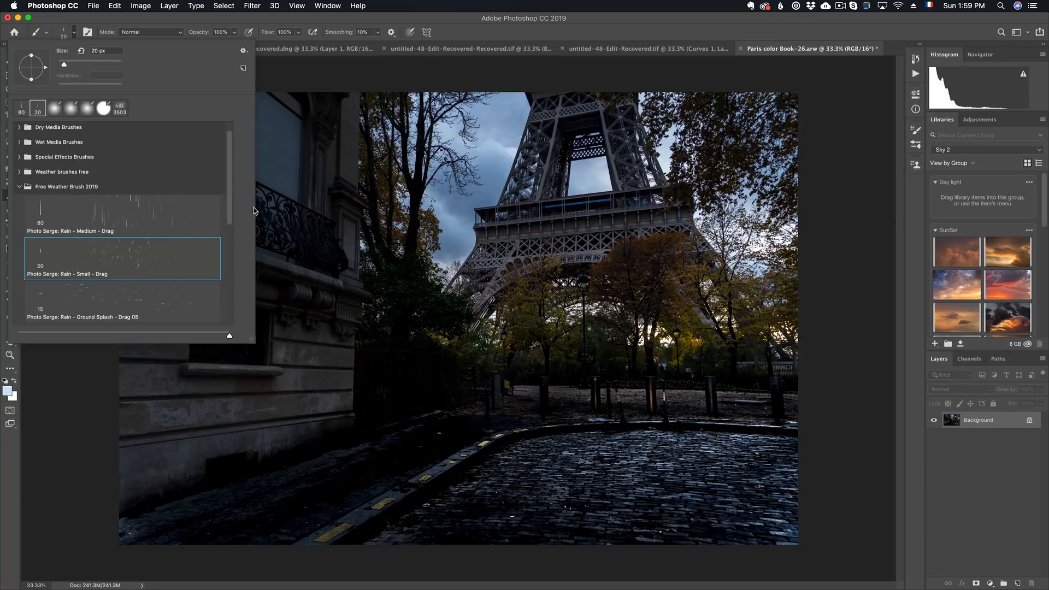
{"action": "mouse_move", "coordinate": [210, 44]}
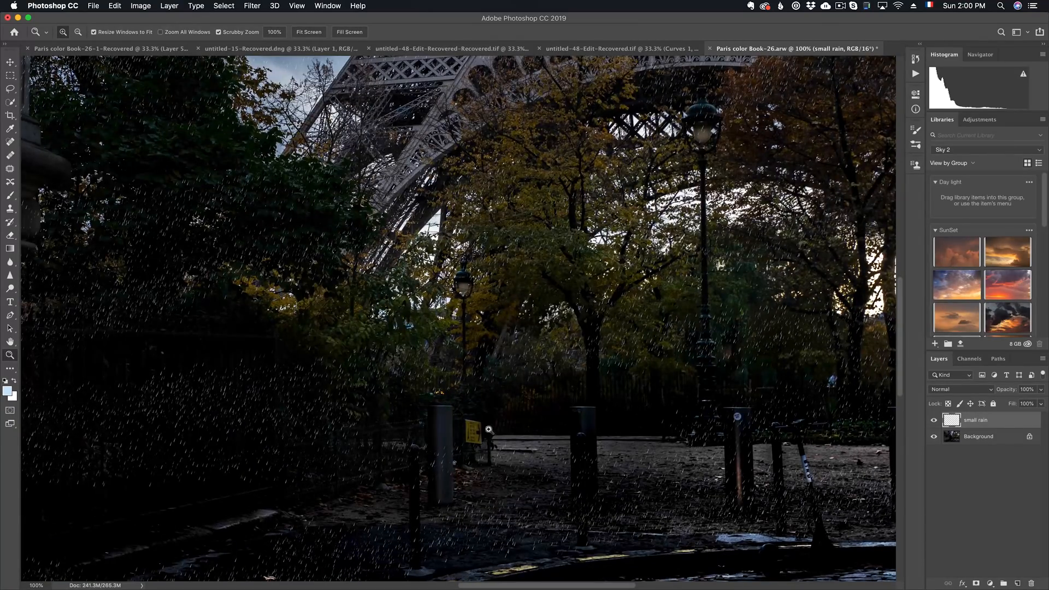
Step: Check the small rain streaks across the Eiffel Tower scene and fit the photo on screen
{"action": "left_click", "coordinate": [308, 31]}
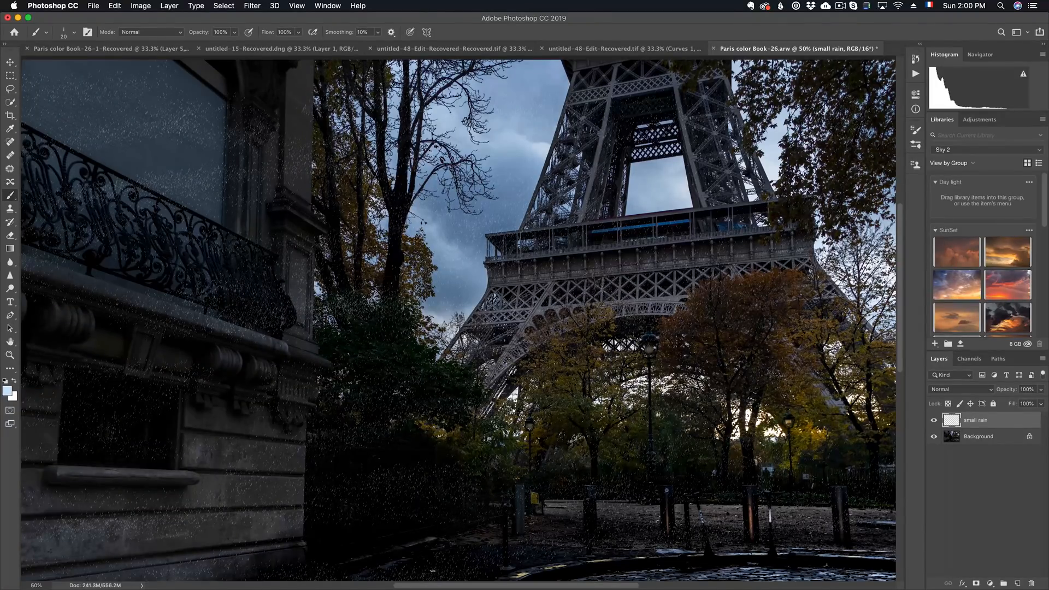
{"action": "left_click", "coordinate": [10, 341]}
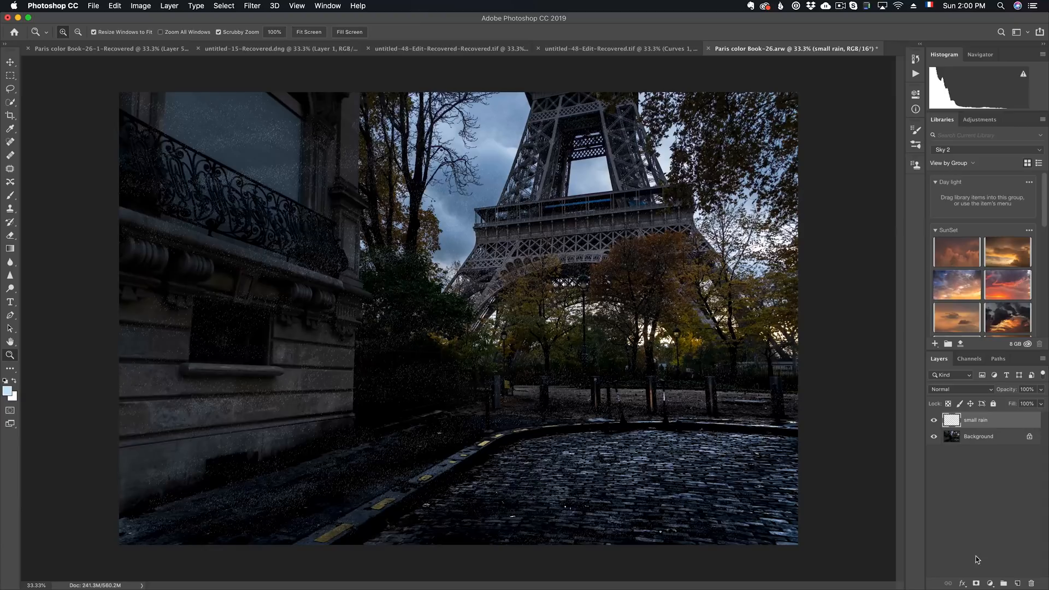
Step: Mask small rain, add a 'Middle size Rain' layer, and select Rain - Medium - Drag
{"action": "left_click", "coordinate": [974, 583]}
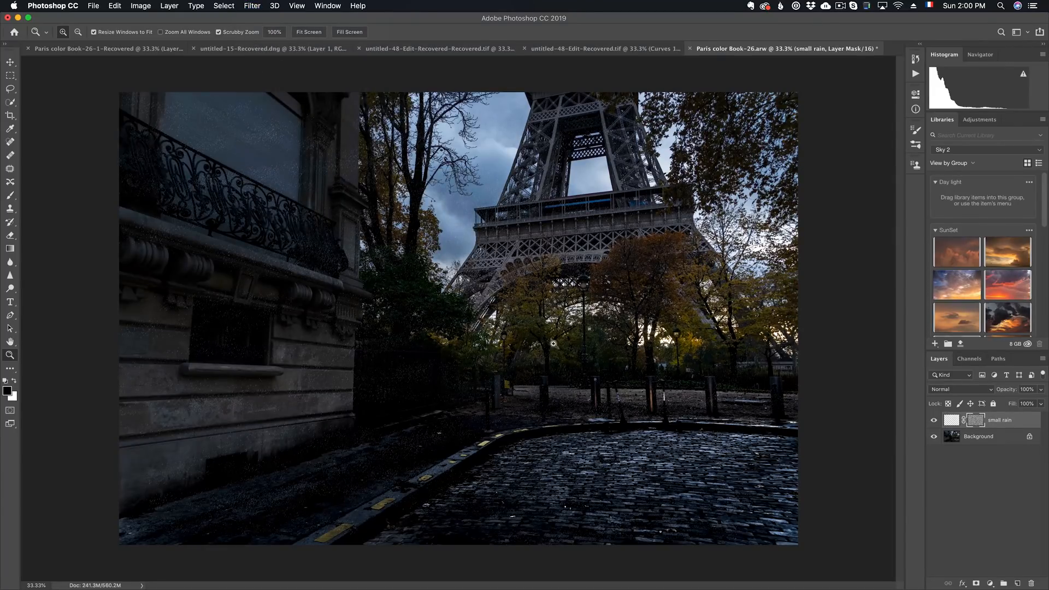
{"action": "mouse_move", "coordinate": [1001, 444]}
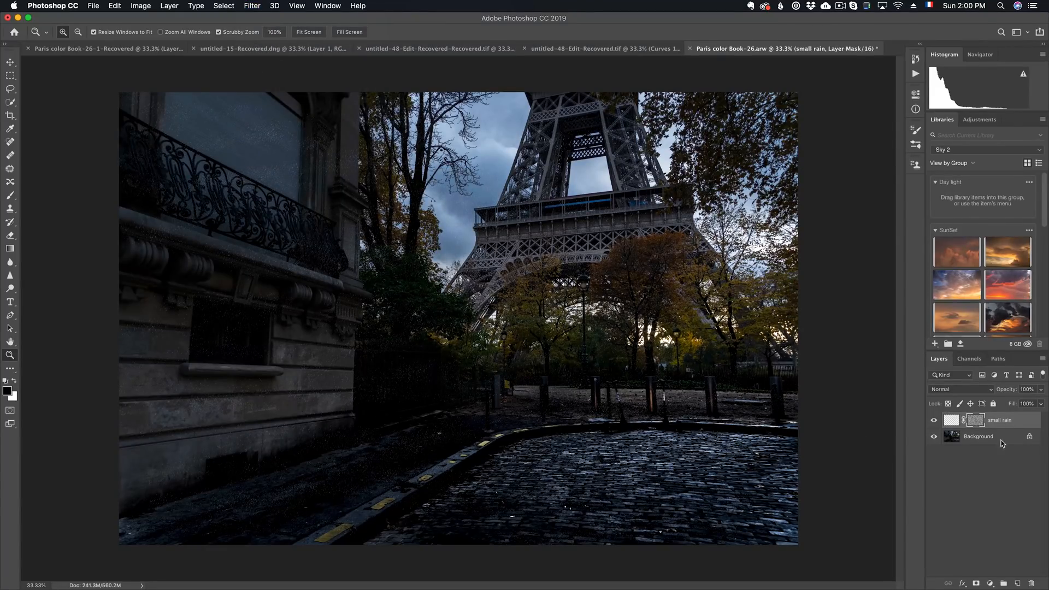
{"action": "left_click", "coordinate": [935, 343]}
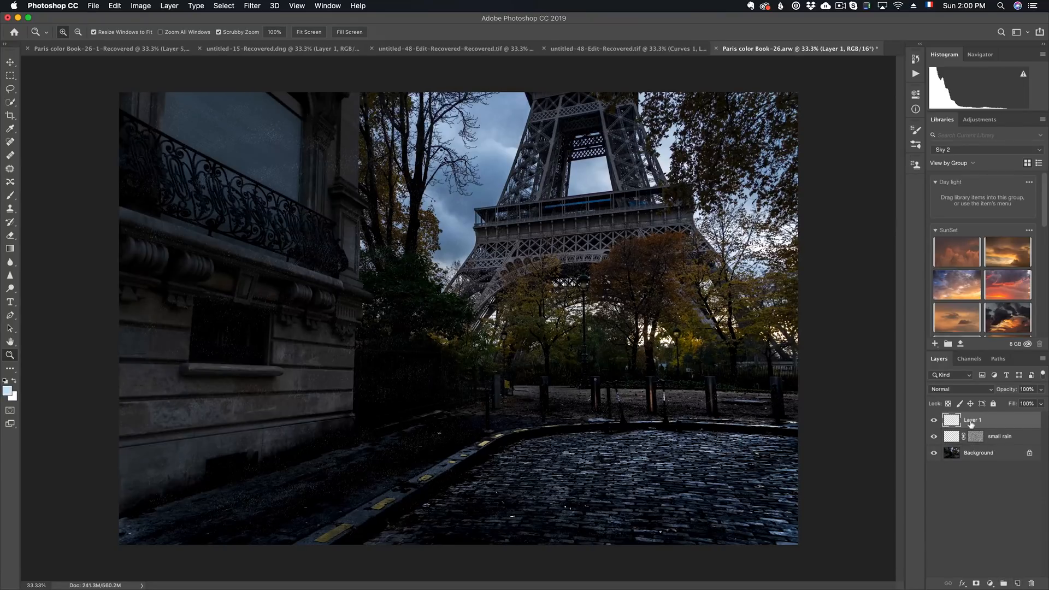
{"action": "double_click", "coordinate": [971, 420]}
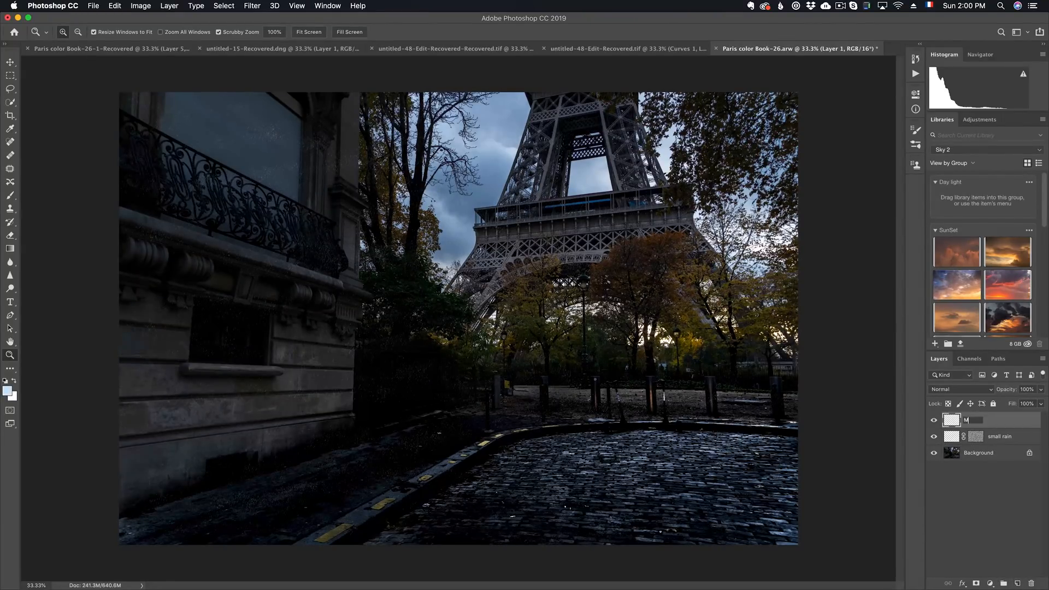
{"action": "type", "text": "Middle size Rain"}
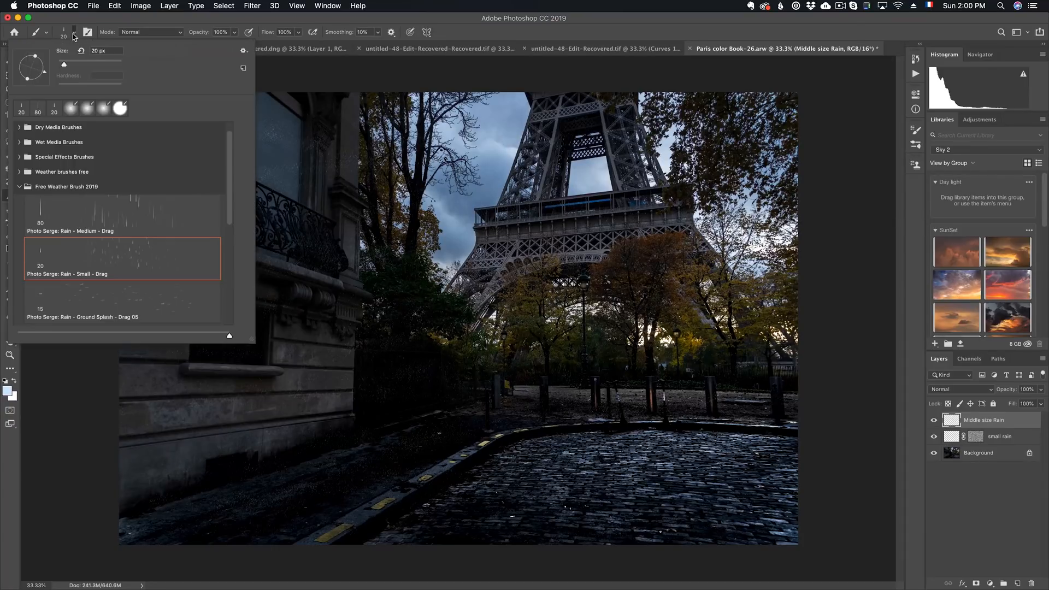
{"action": "left_click", "coordinate": [120, 214]}
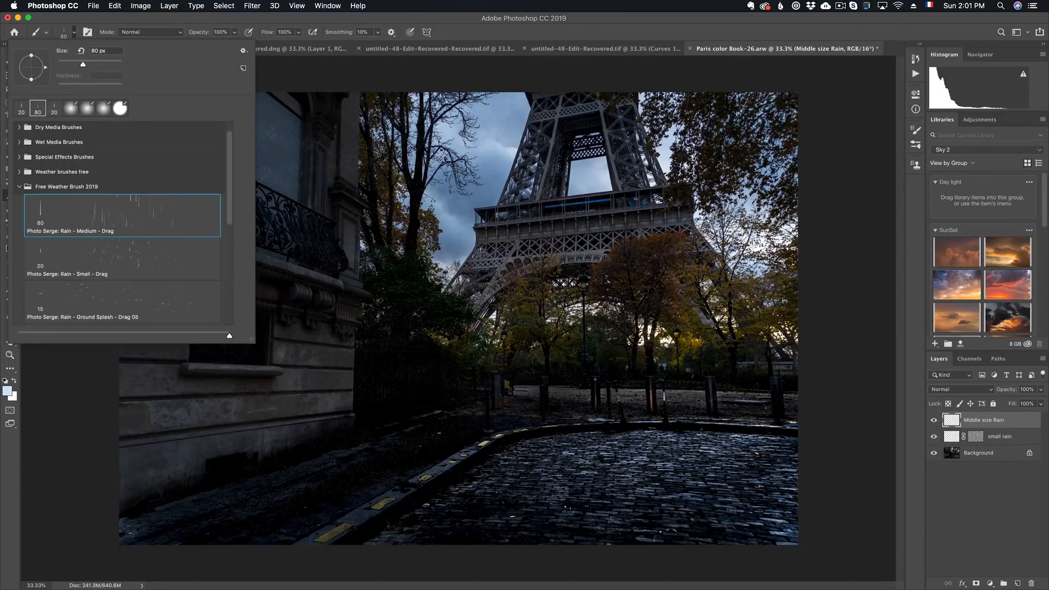
{"action": "mouse_move", "coordinate": [188, 24]}
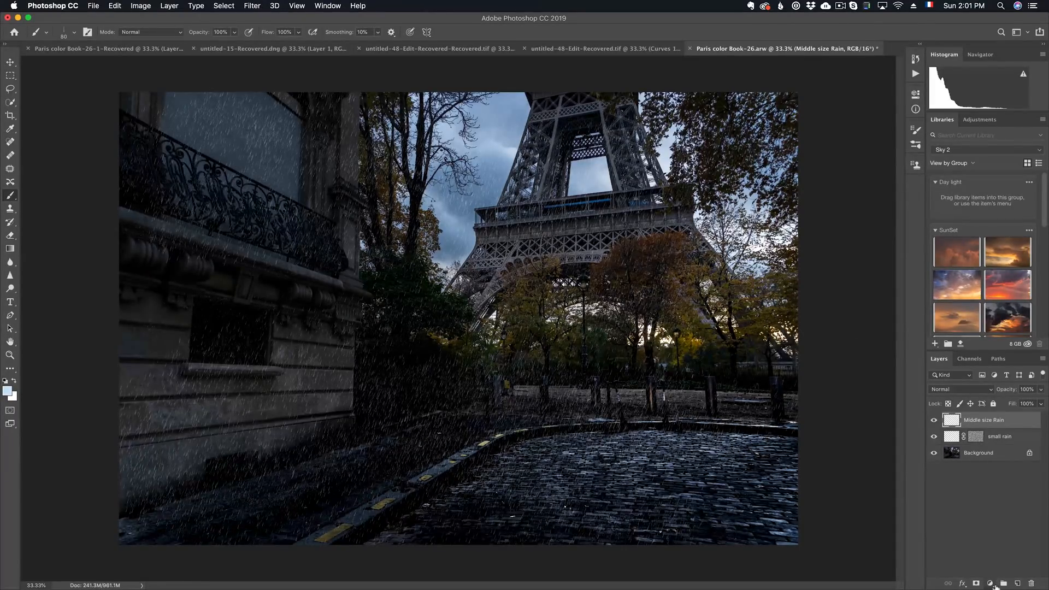
Step: Fill the Middle size Rain layer mask with a Render > Clouds pattern
{"action": "left_click", "coordinate": [976, 583]}
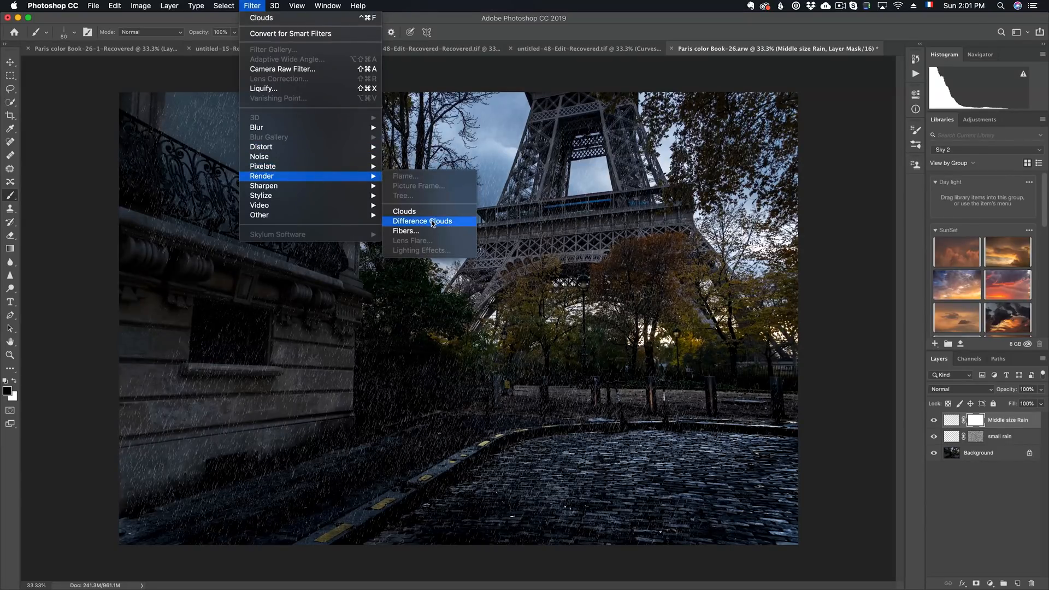
{"action": "left_click", "coordinate": [422, 221]}
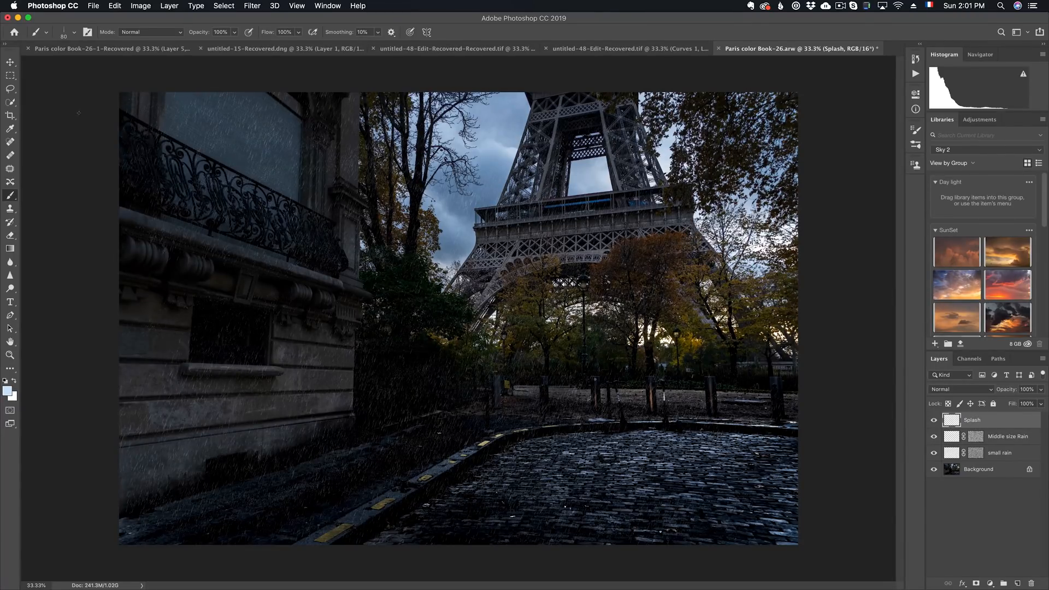
Step: Open the brush presets and rename the Splash layer to 'small Splash'
{"action": "left_click", "coordinate": [74, 31]}
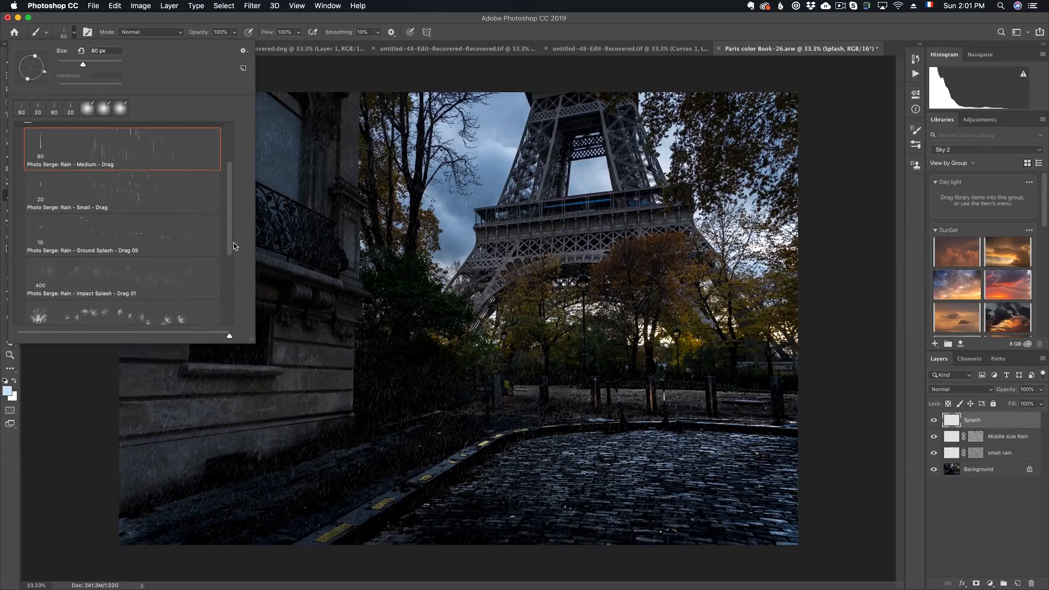
{"action": "mouse_move", "coordinate": [143, 250]}
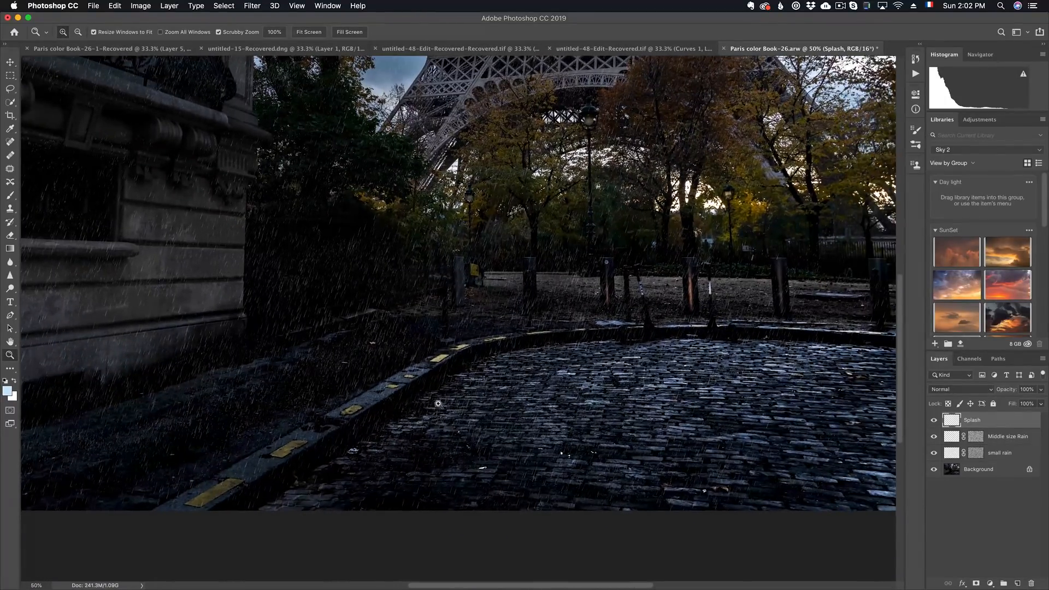
{"action": "double_click", "coordinate": [972, 419]}
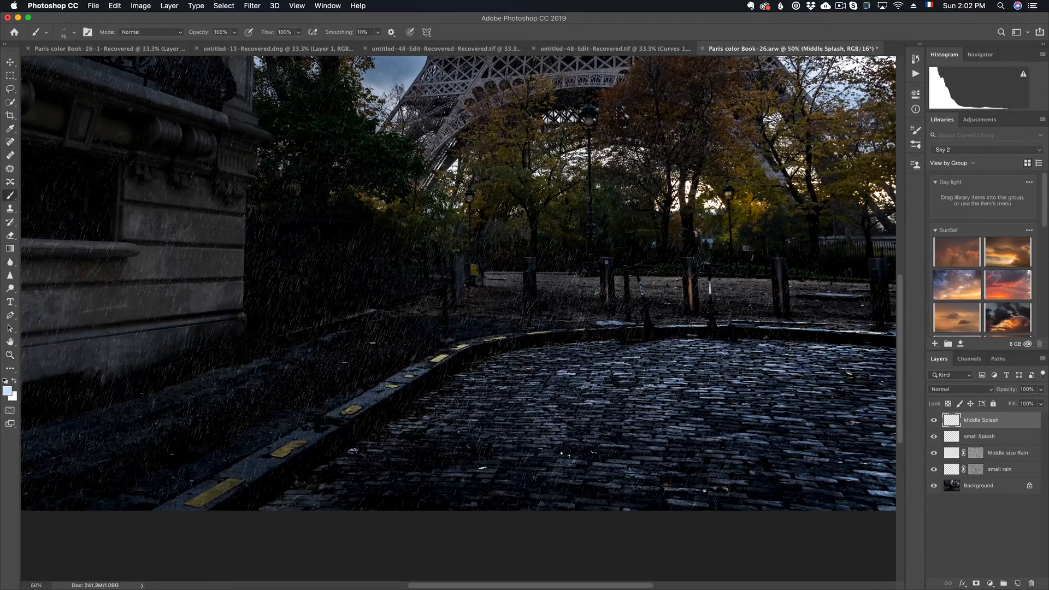
Step: Paint ground splashes with the Rain - Ground Splash - Drag 05 brush at 400 px
{"action": "left_click", "coordinate": [74, 32]}
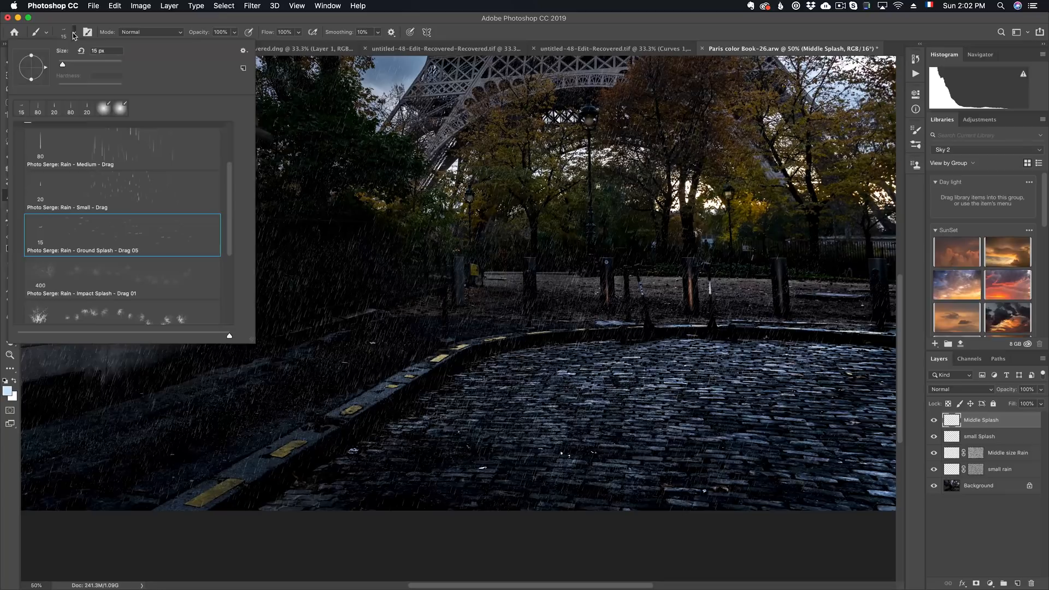
{"action": "left_click", "coordinate": [122, 278]}
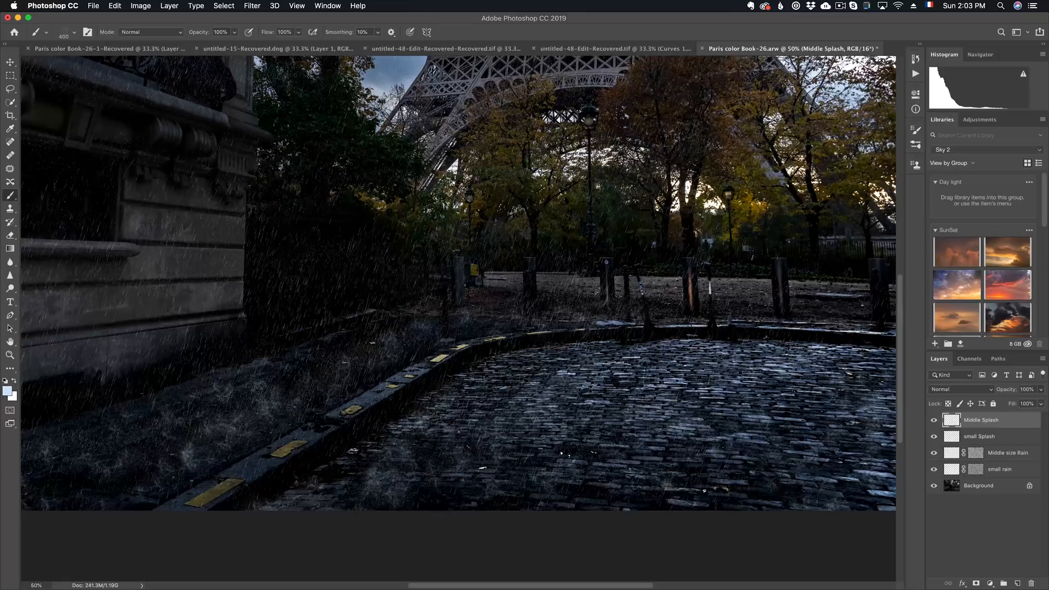
{"action": "left_click", "coordinate": [252, 6]}
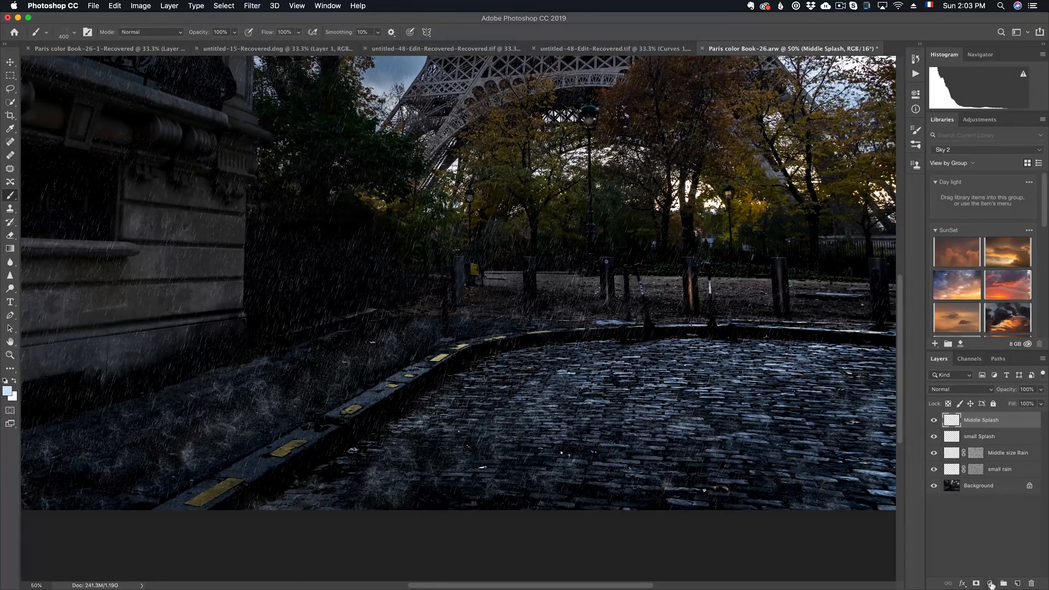
Step: Add a mask to Middle Splash, fill it with Render > Clouds, and preview the mask
{"action": "left_click", "coordinate": [990, 584]}
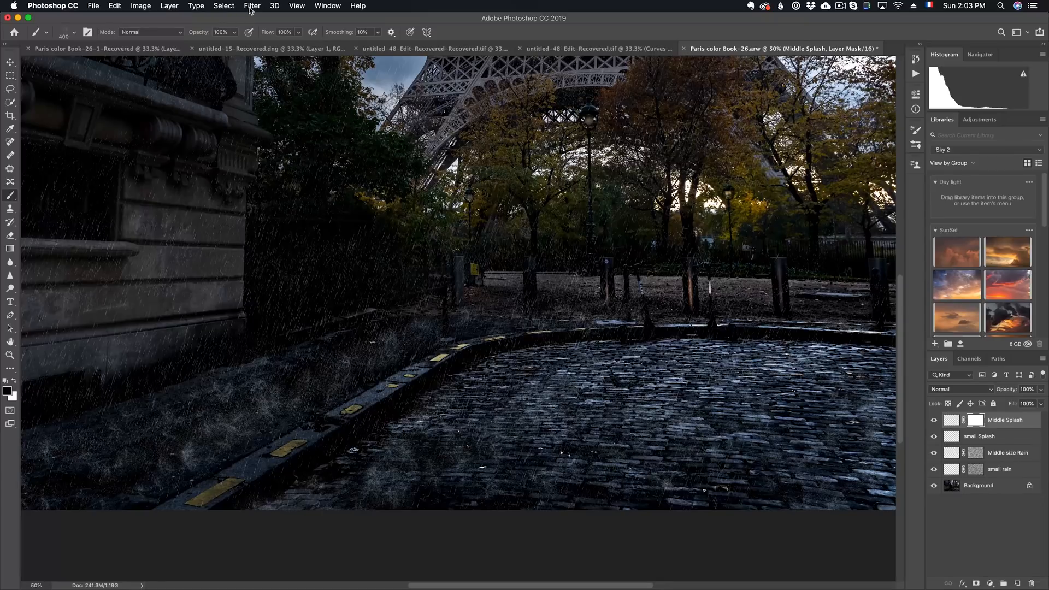
{"action": "left_click", "coordinate": [253, 5]}
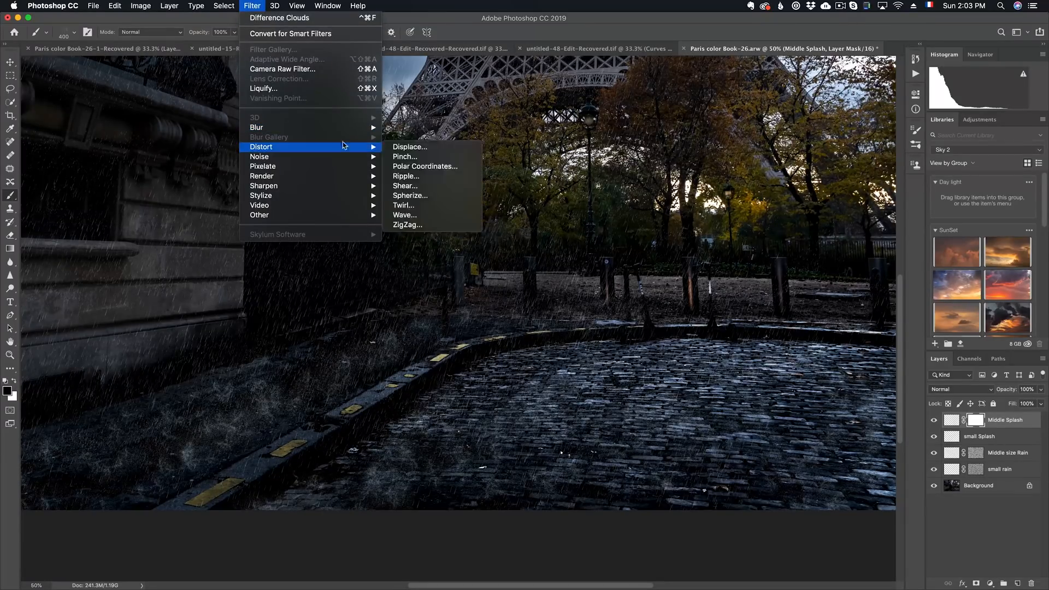
{"action": "mouse_move", "coordinate": [262, 176]}
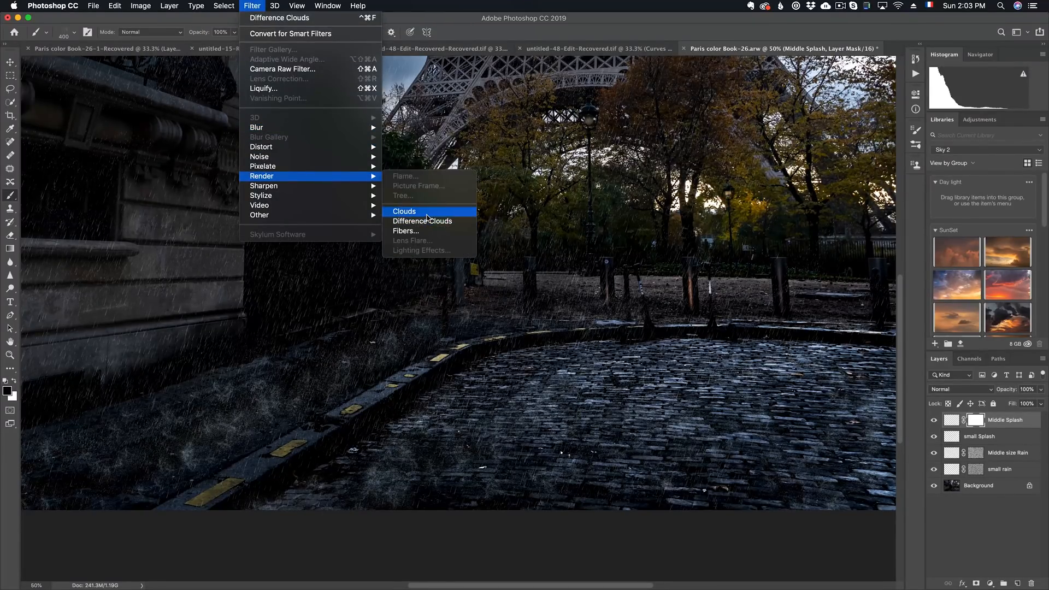
{"action": "left_click", "coordinate": [404, 212]}
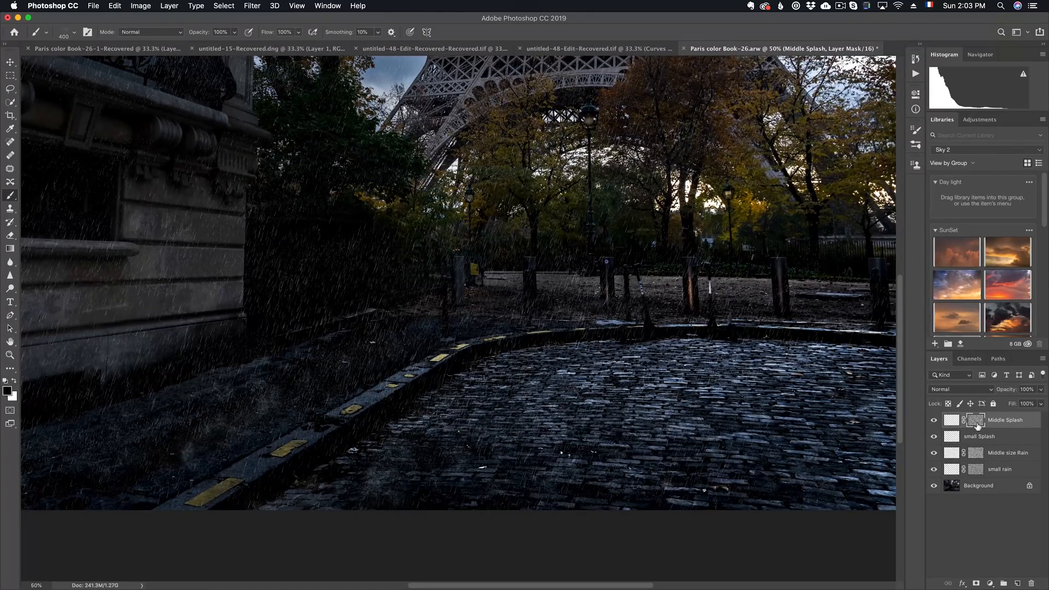
{"action": "left_click", "coordinate": [975, 420]}
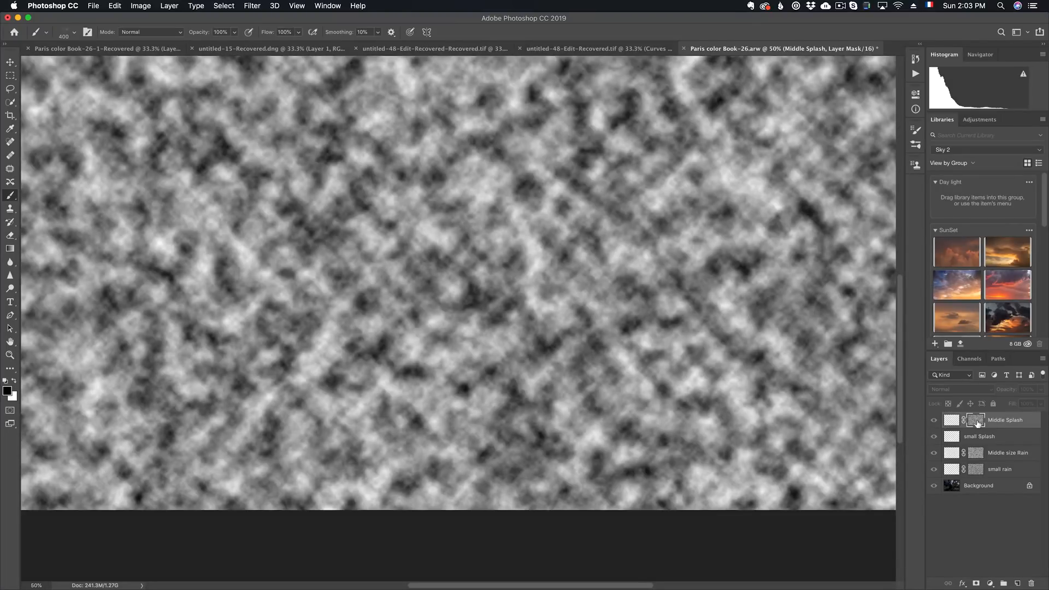
{"action": "mouse_move", "coordinate": [975, 420]}
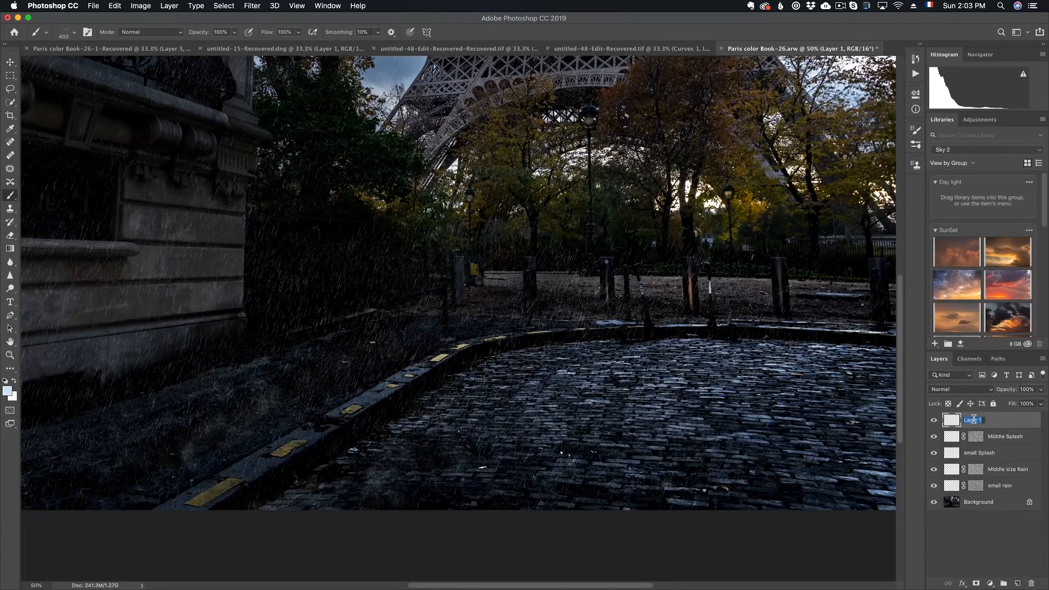
Step: Name the new layer 'Big splash' and select the Rain - Impact Splash - Drag 01 brush
{"action": "type", "text": "Big splash"}
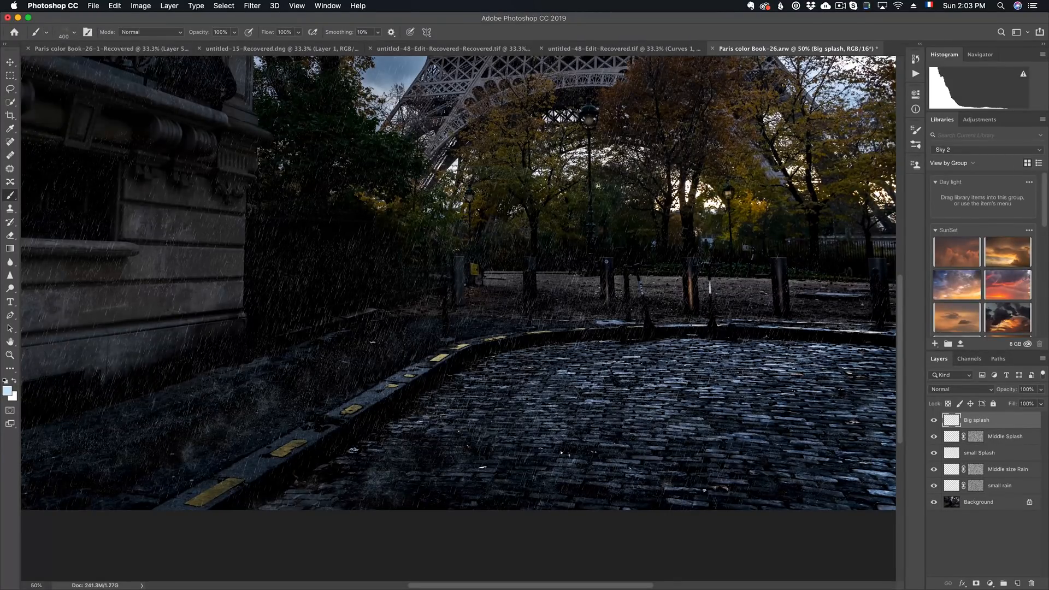
{"action": "left_click", "coordinate": [74, 33]}
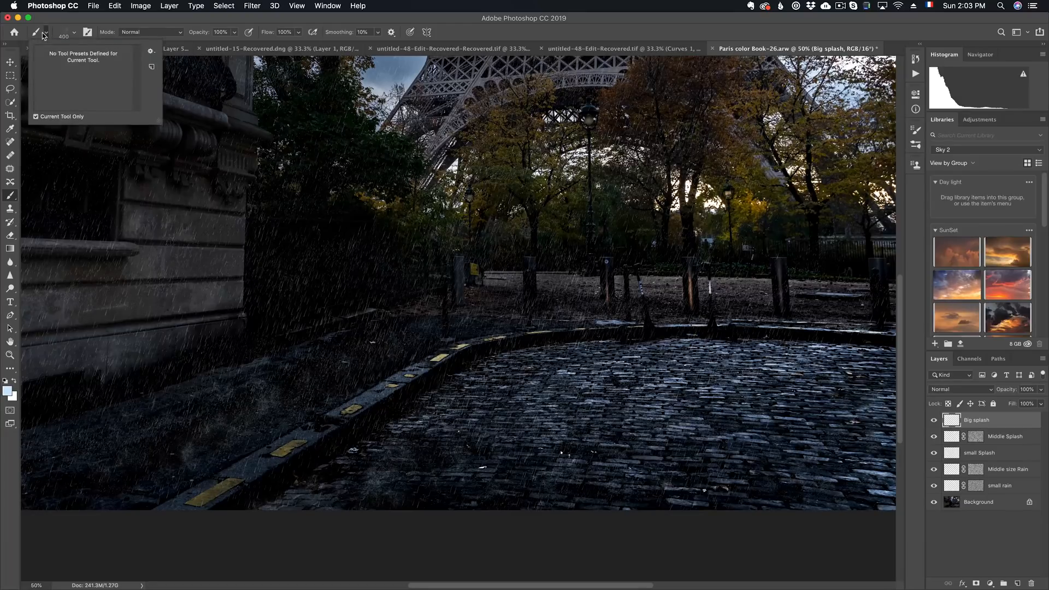
{"action": "left_click", "coordinate": [75, 32]}
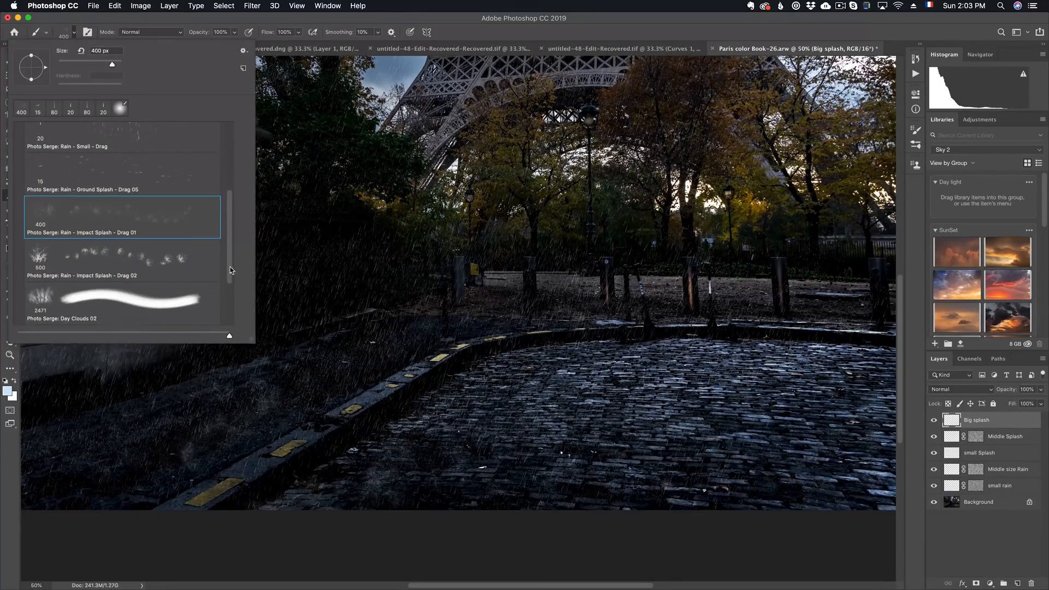
{"action": "left_click", "coordinate": [121, 259]}
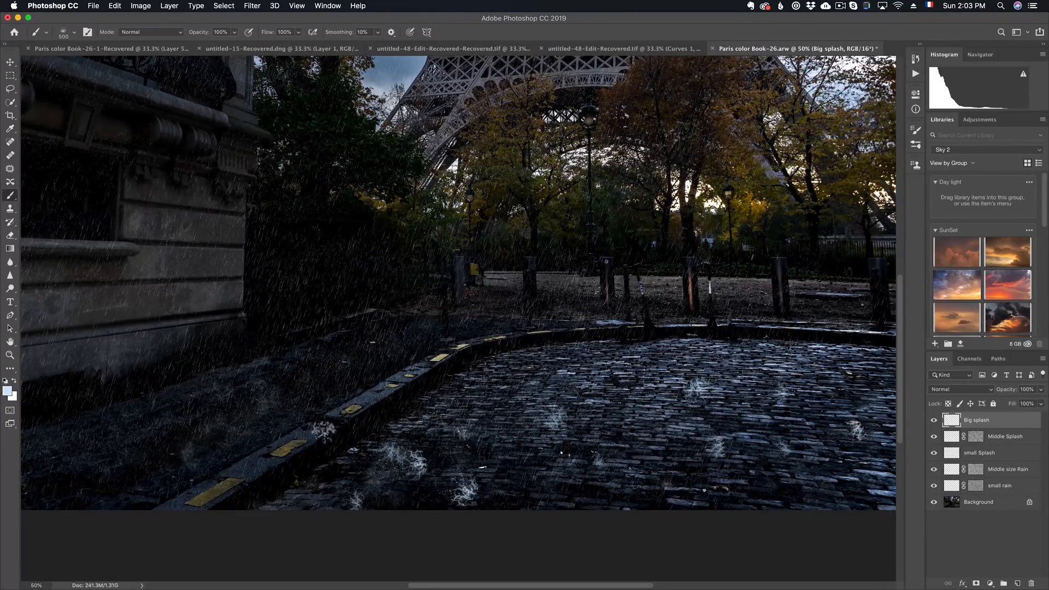
{"action": "left_click", "coordinate": [113, 6]}
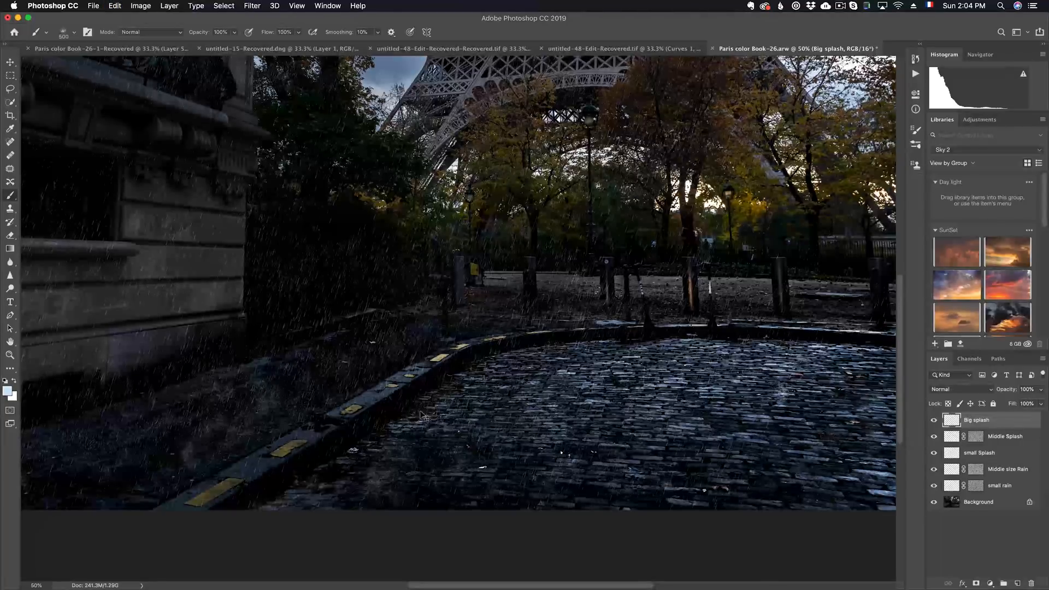
{"action": "mouse_move", "coordinate": [628, 447]}
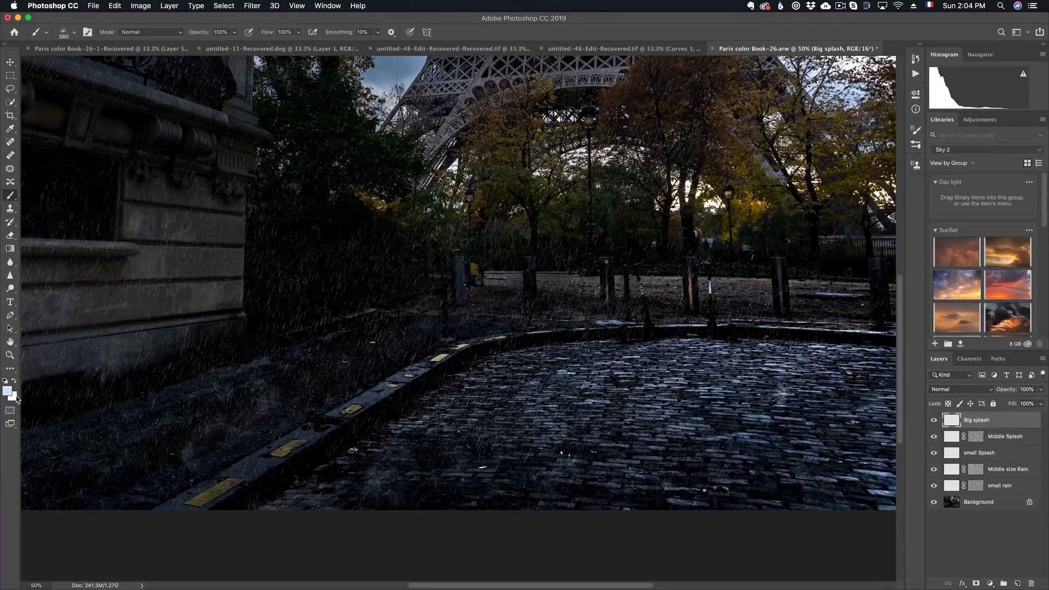
Step: Set the foreground colour to a dark, desaturated blue-grey in the Color Picker
{"action": "left_click", "coordinate": [9, 391]}
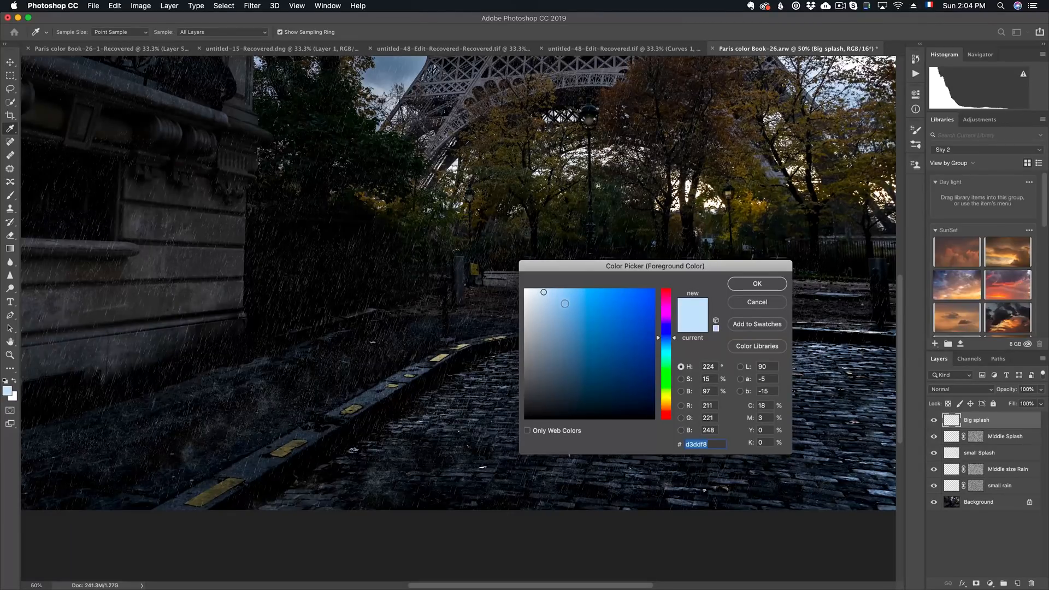
{"action": "left_click", "coordinate": [578, 327]}
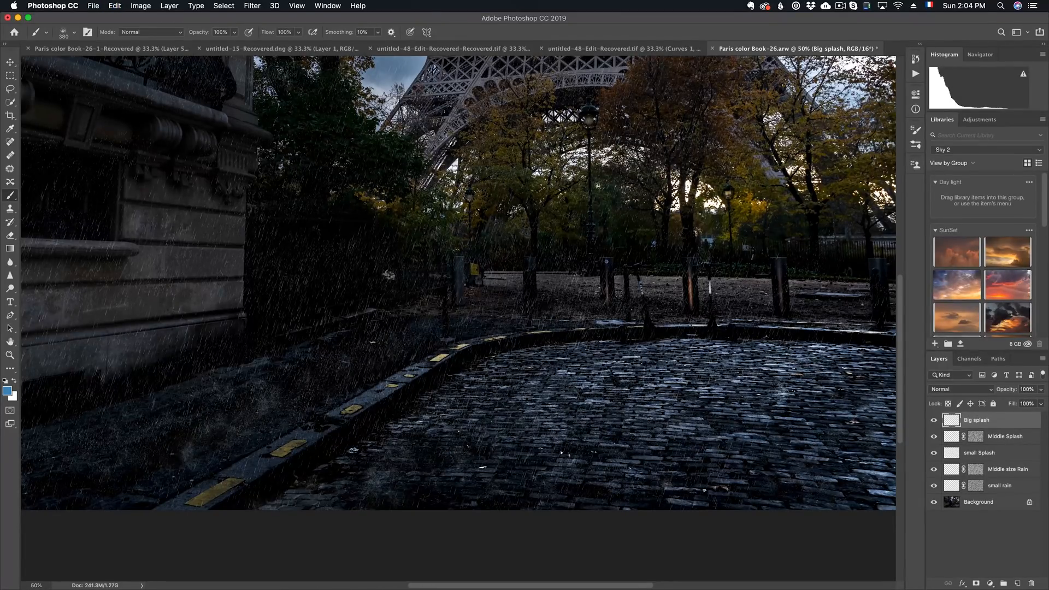
{"action": "left_click", "coordinate": [9, 388]}
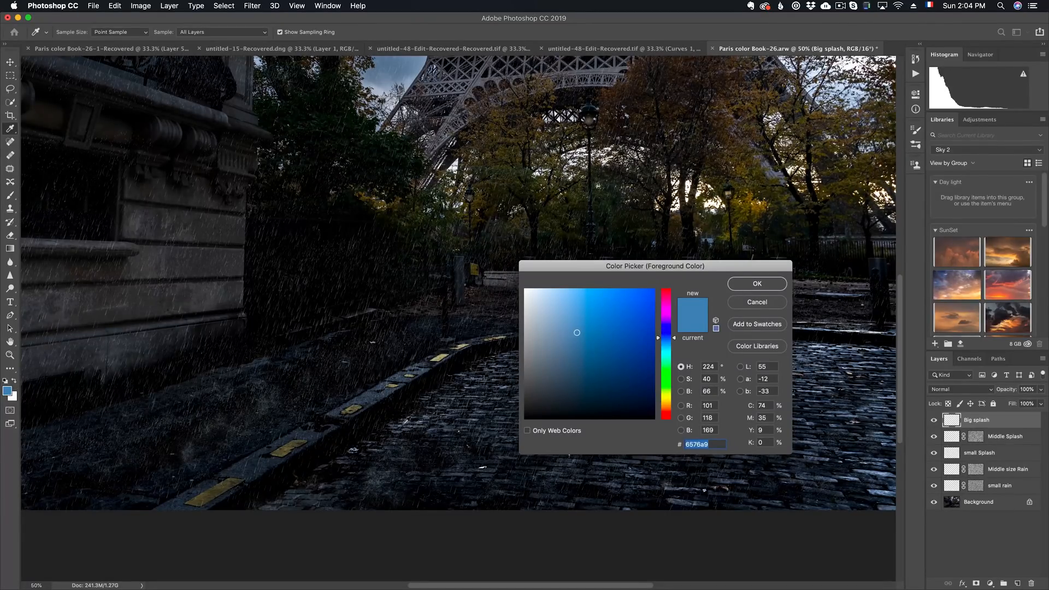
{"action": "left_click", "coordinate": [550, 418]}
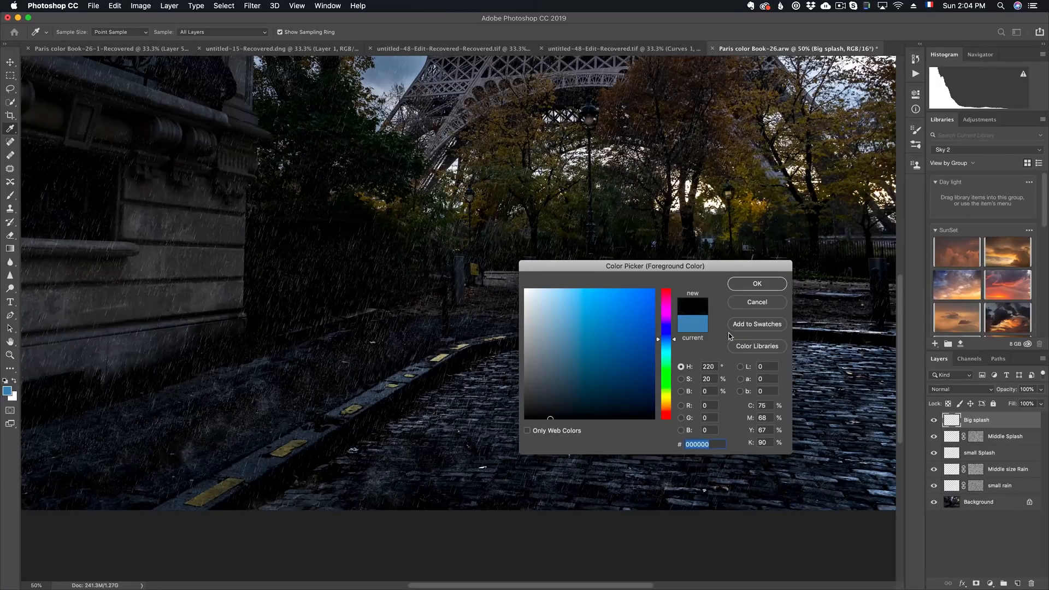
{"action": "left_click", "coordinate": [551, 365]}
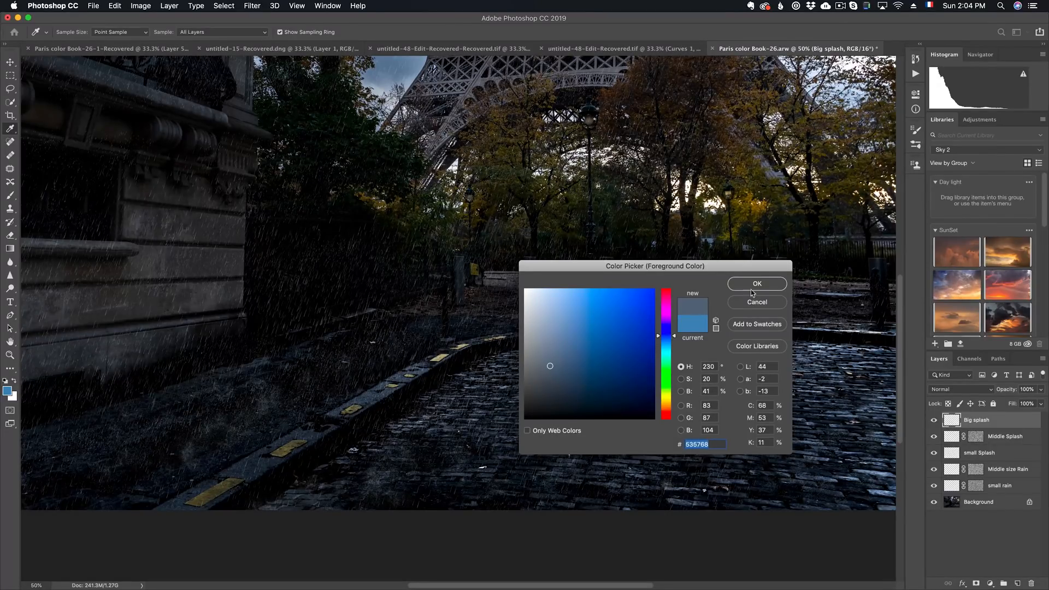
{"action": "left_click", "coordinate": [756, 284]}
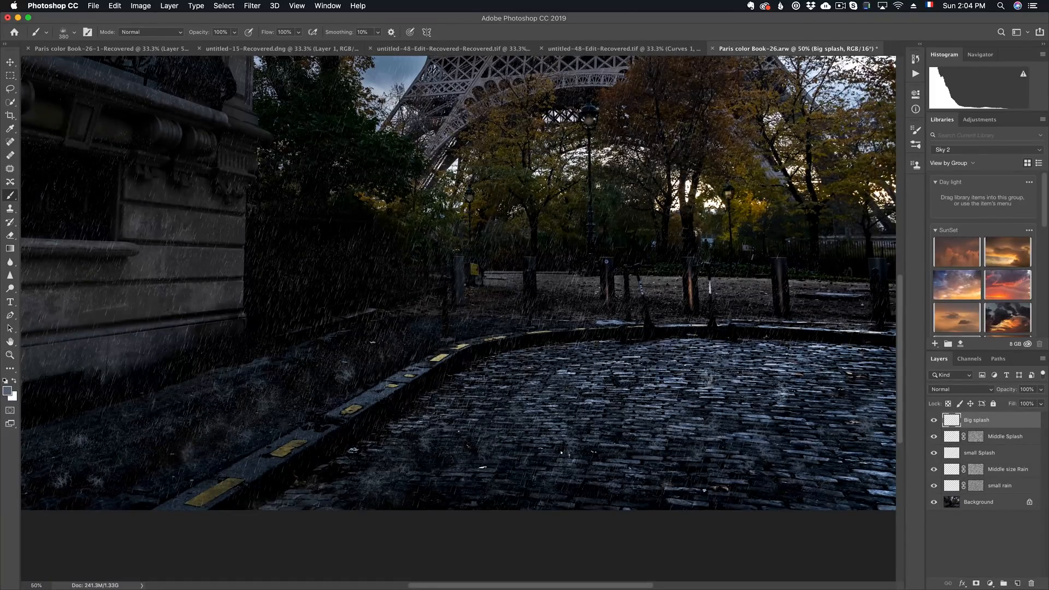
Step: Lower the Big splash layer to 11% opacity and zoom out to the whole photo
{"action": "left_click", "coordinate": [10, 354]}
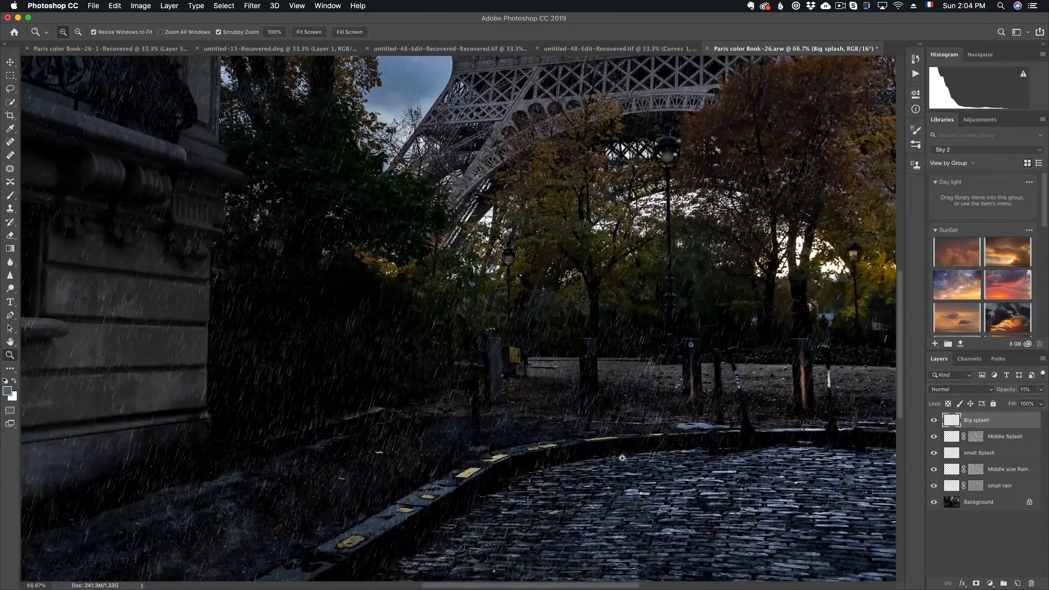
{"action": "left_click", "coordinate": [308, 31]}
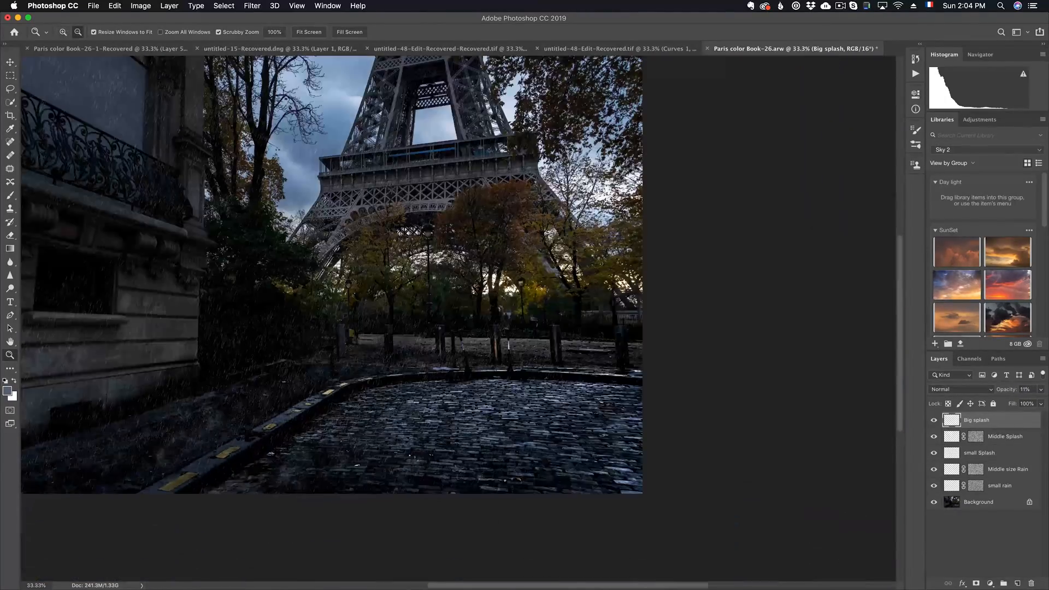